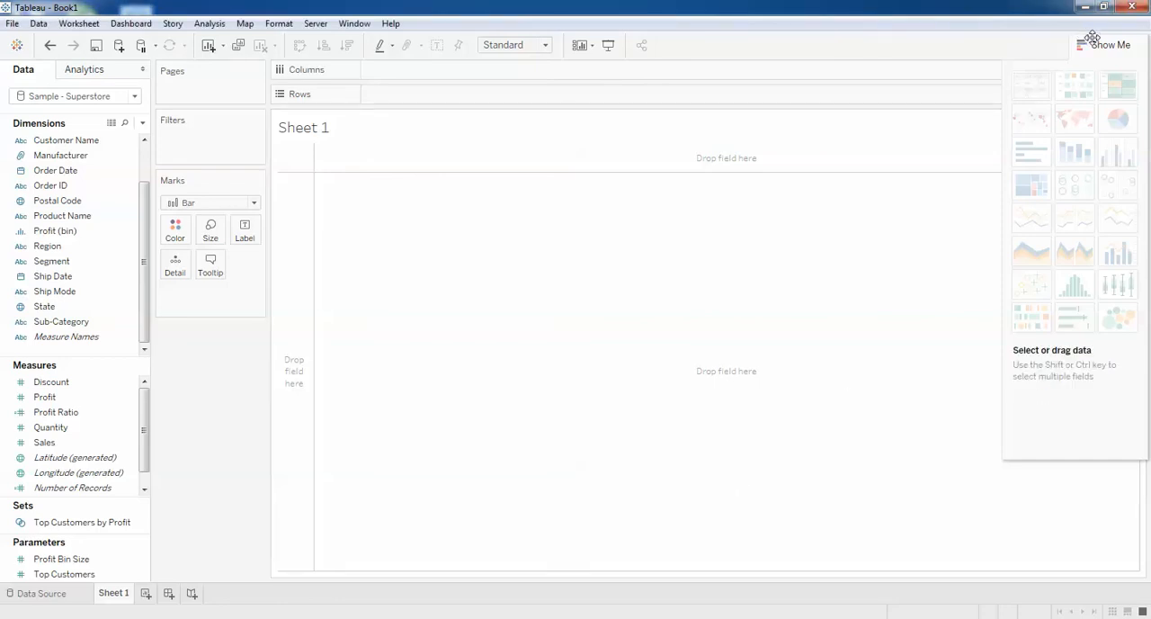
- Collapse the Show Me chart suggestions panel to reveal the empty Sheet 1 view
left_click(1110, 45)
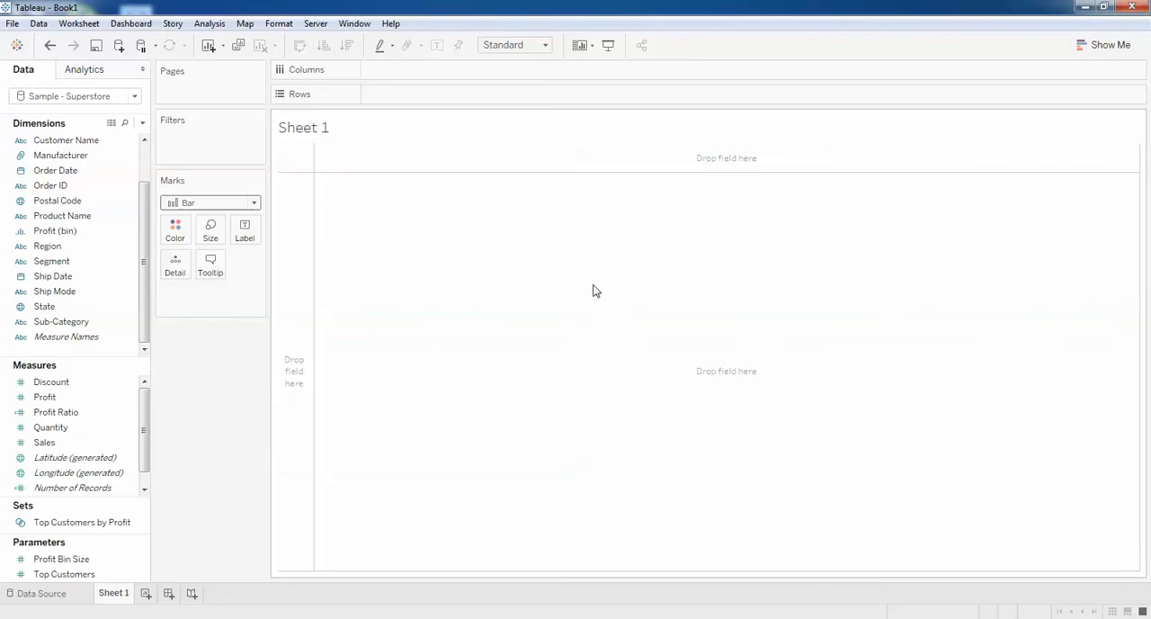
mouse_move(594, 277)
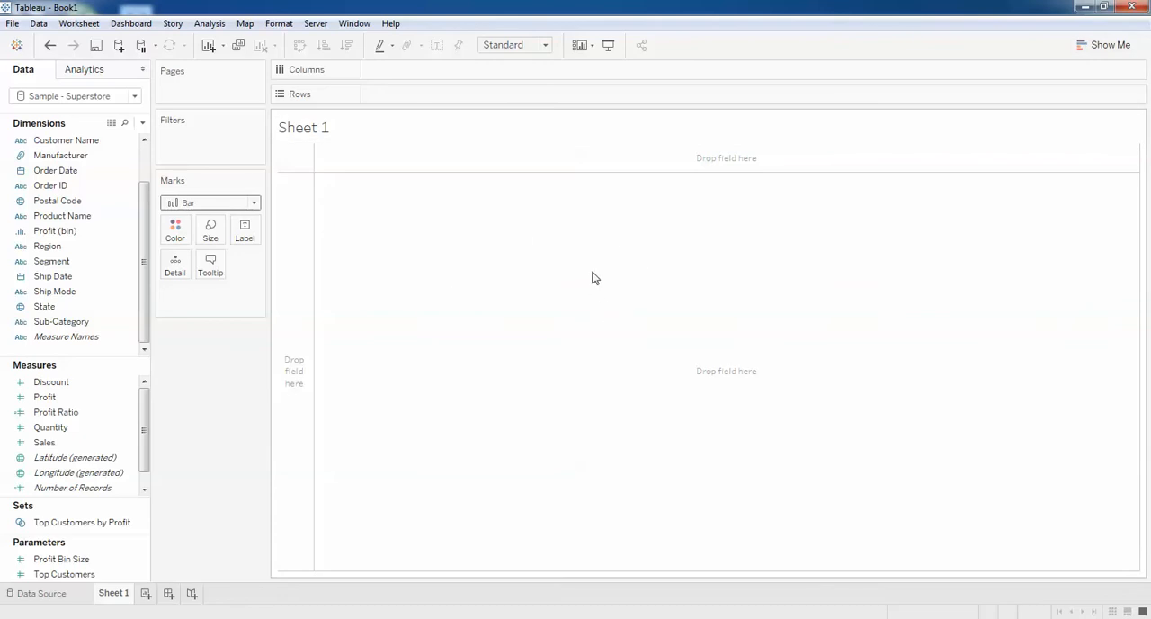
mouse_move(465, 364)
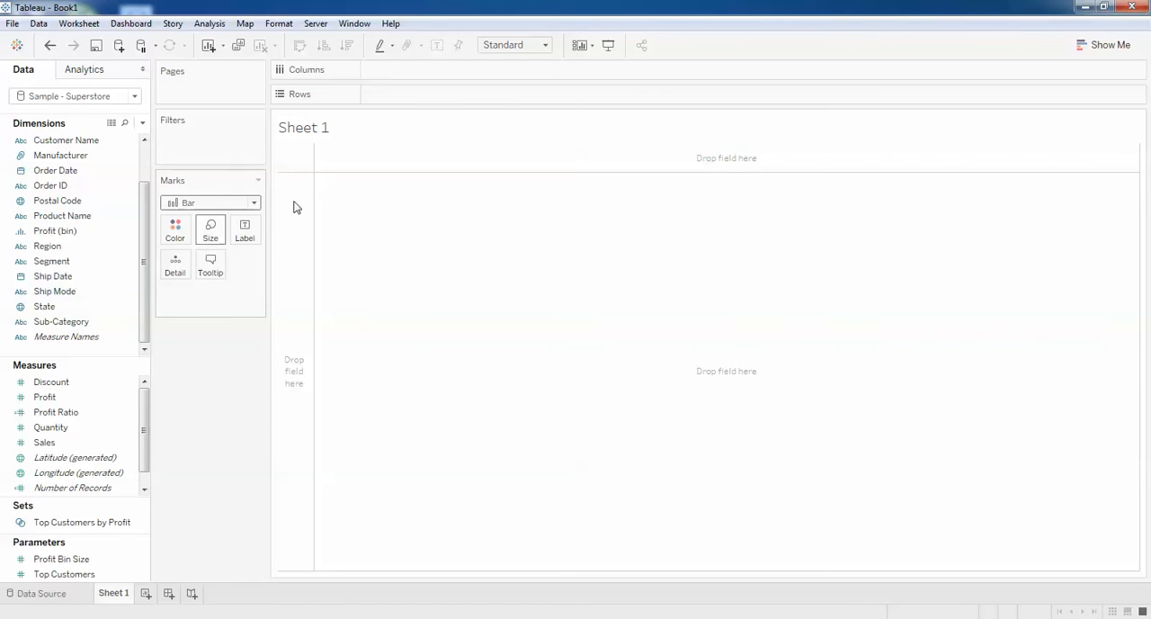
mouse_move(475, 243)
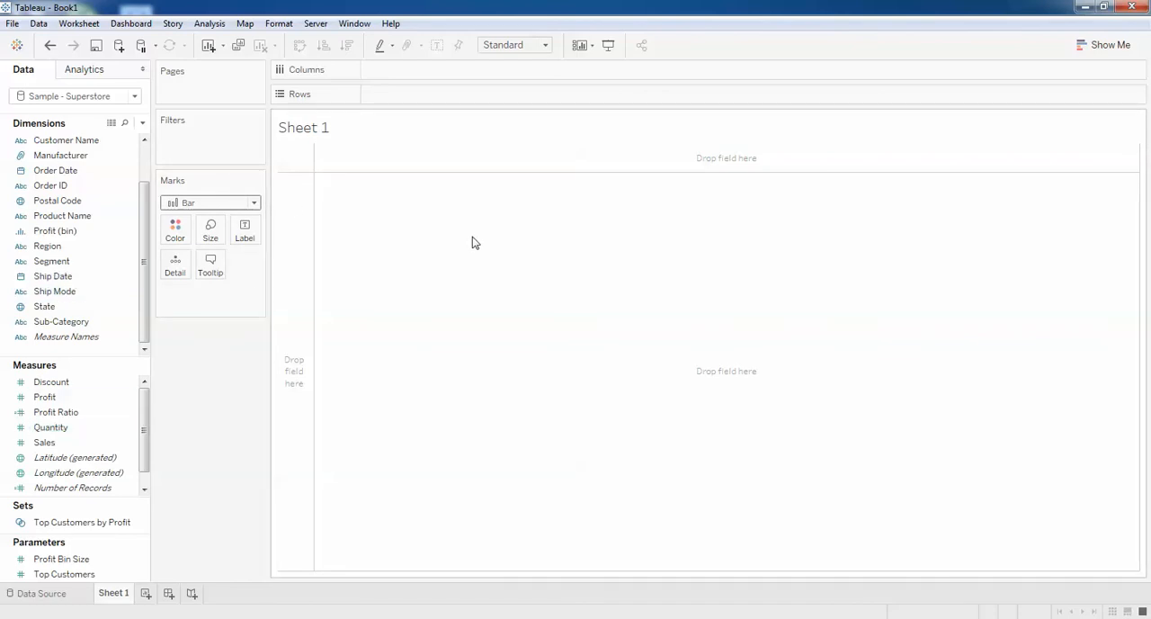
mouse_move(301, 212)
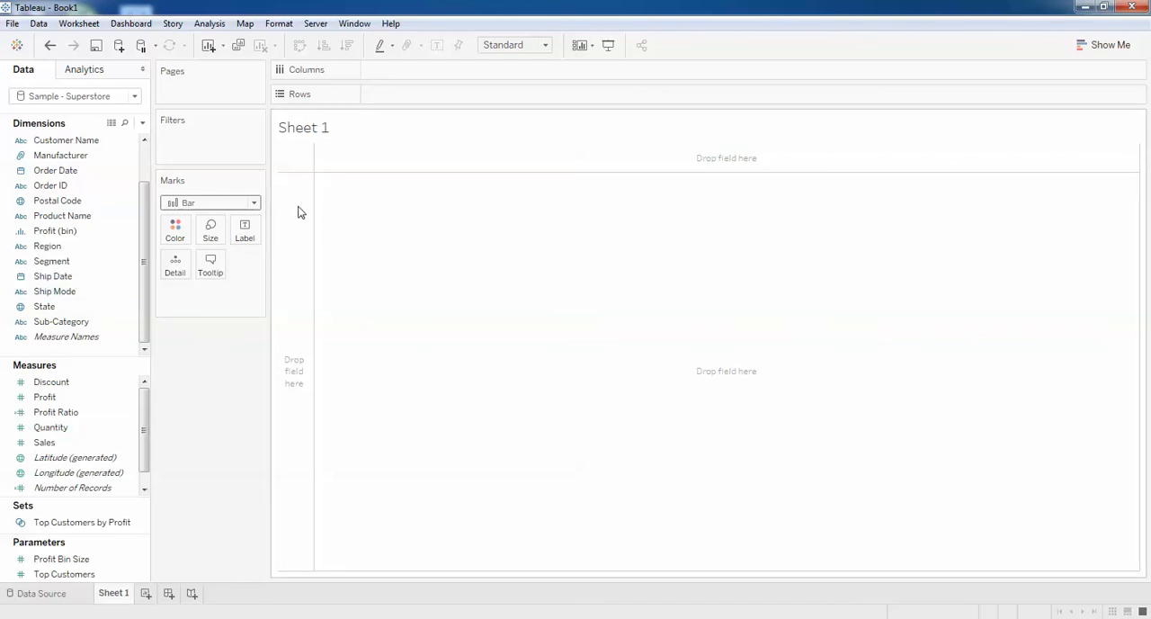
- Put YEAR(Ship Date) on Columns and SUM(Sales) on Rows, plotting 2015–2019 sales bars
left_click(52, 276)
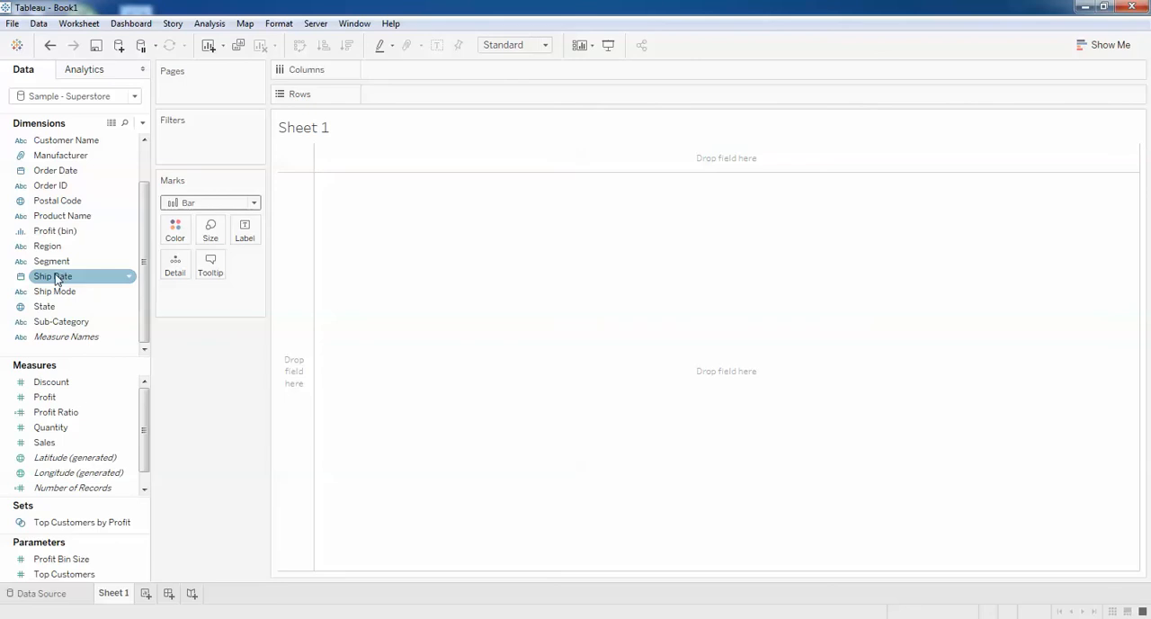
left_click_drag(52, 276, 400, 101)
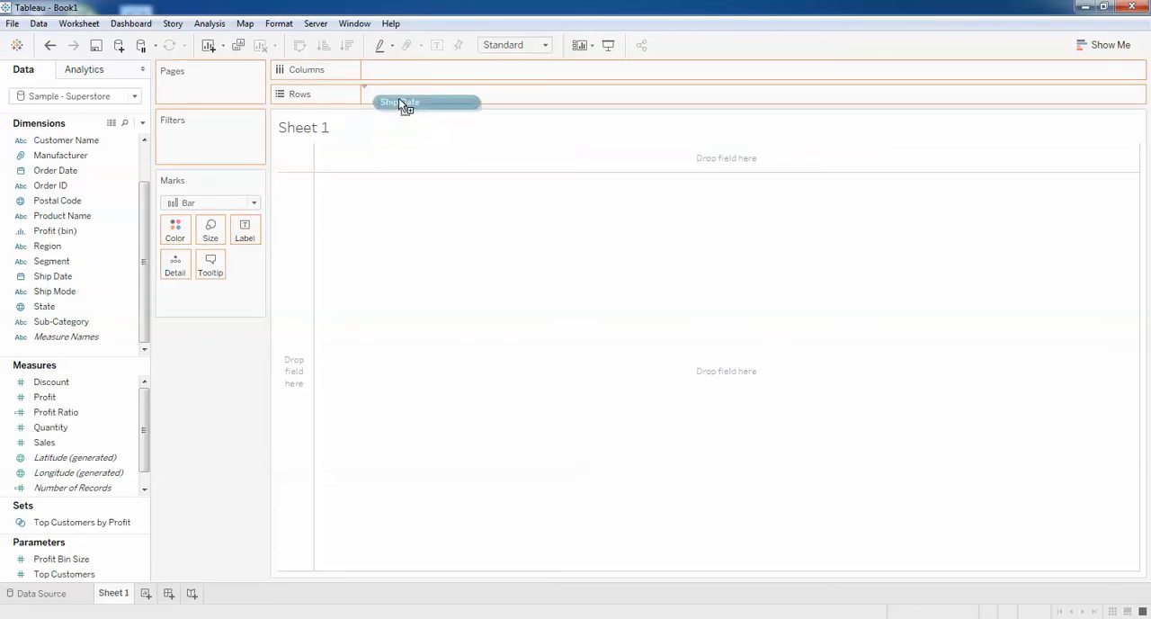
left_click_drag(417, 102, 416, 70)
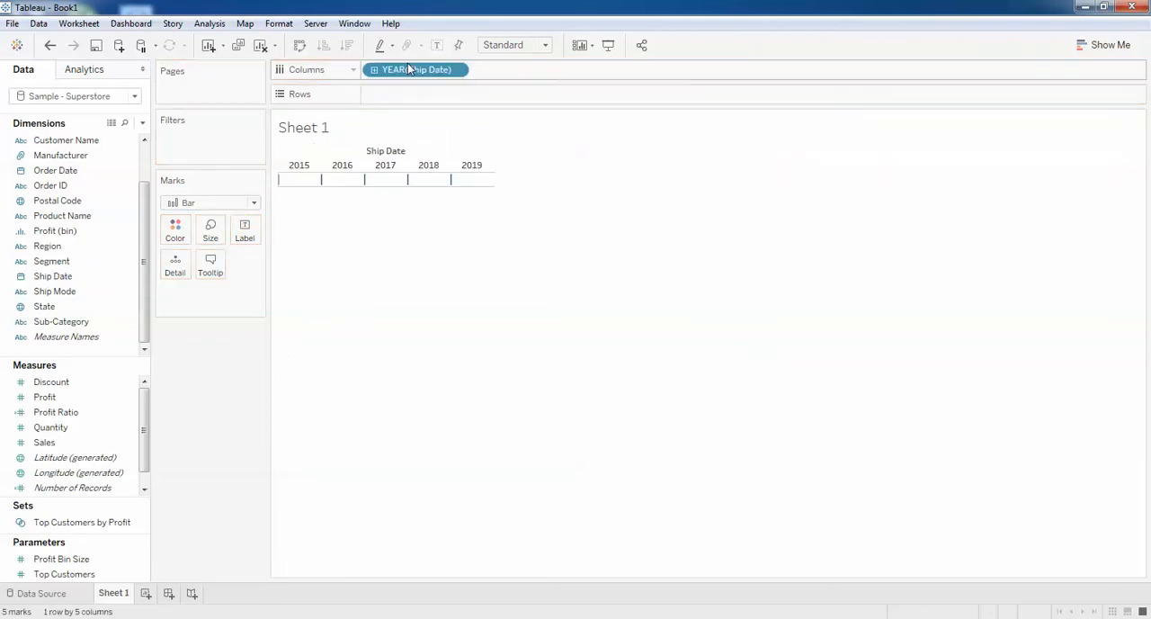
left_click(52, 382)
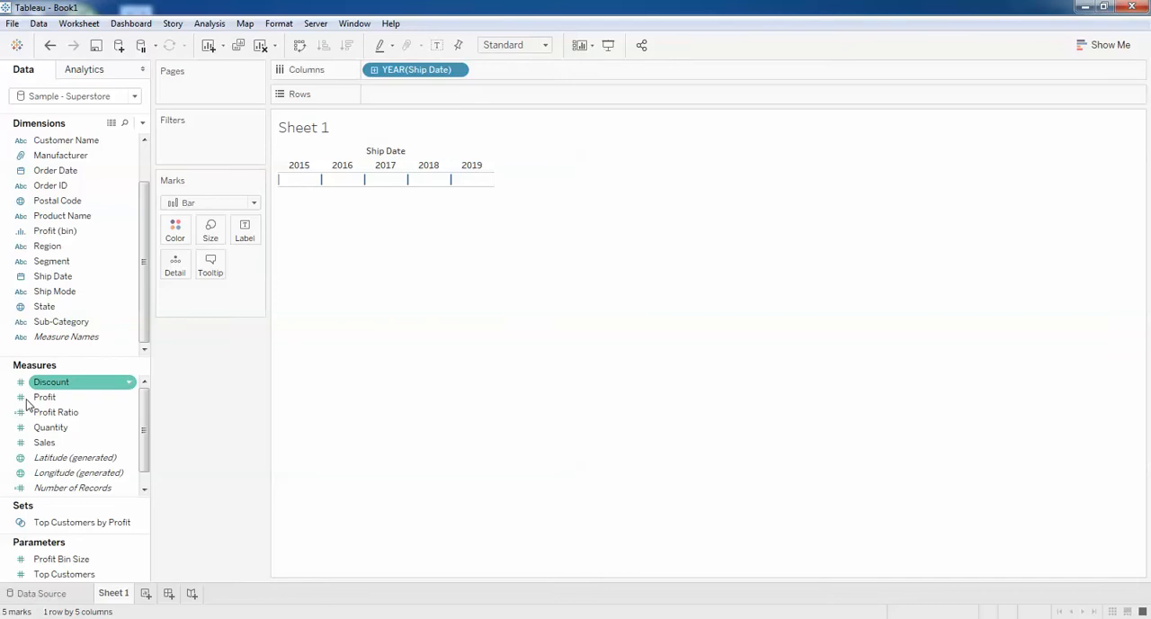
left_click(44, 441)
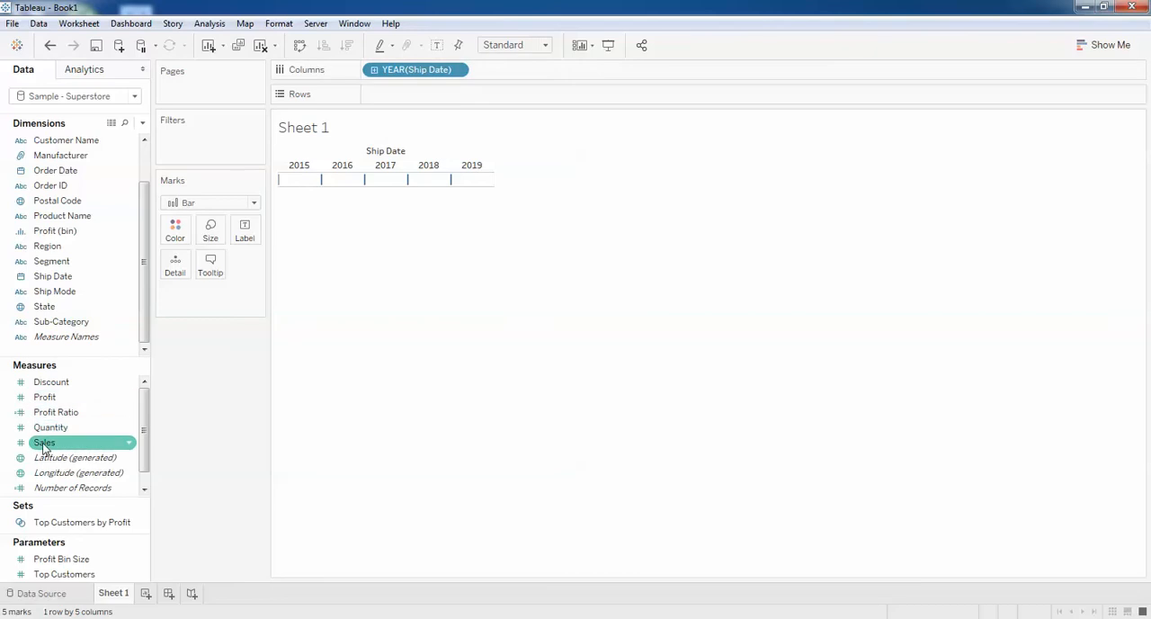
left_click_drag(44, 442, 423, 95)
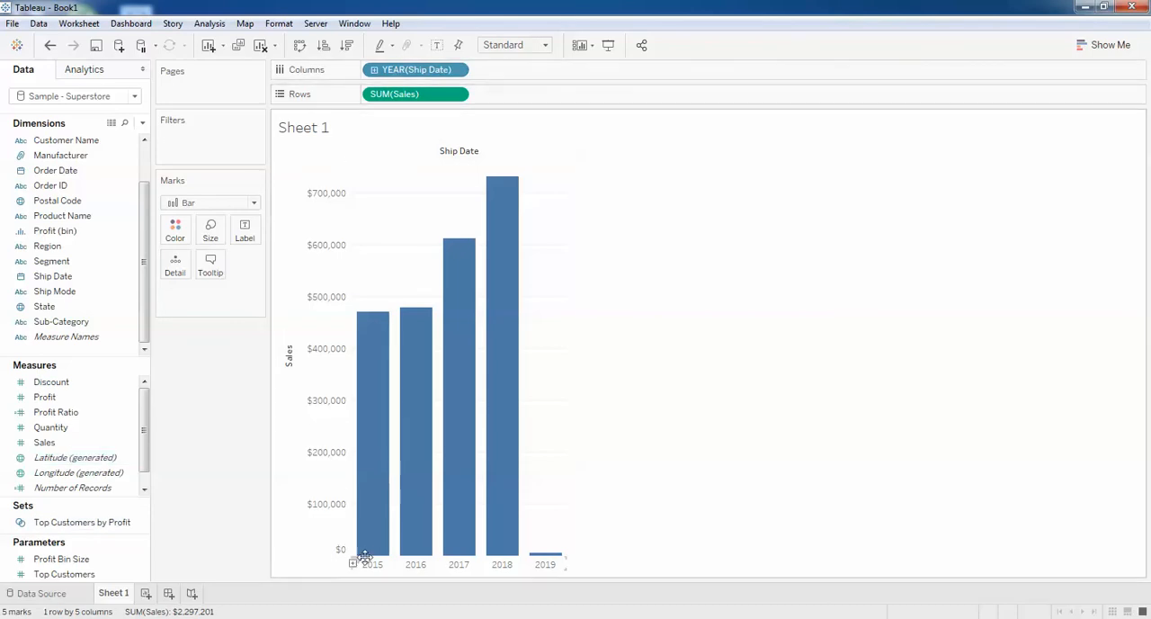
mouse_move(517, 573)
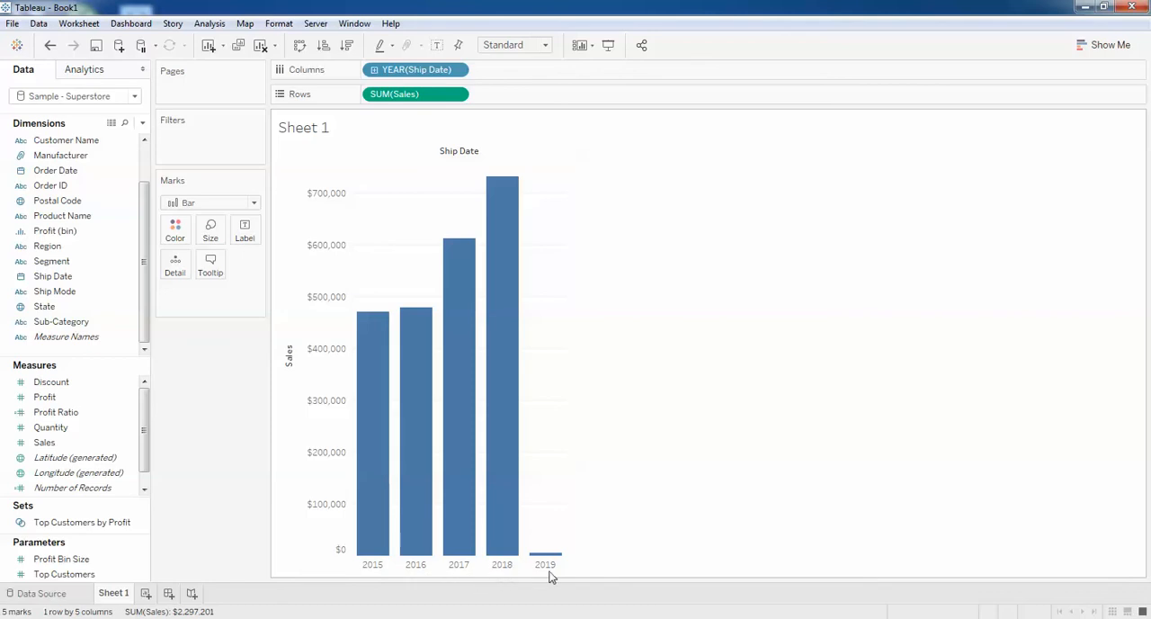
mouse_move(459, 505)
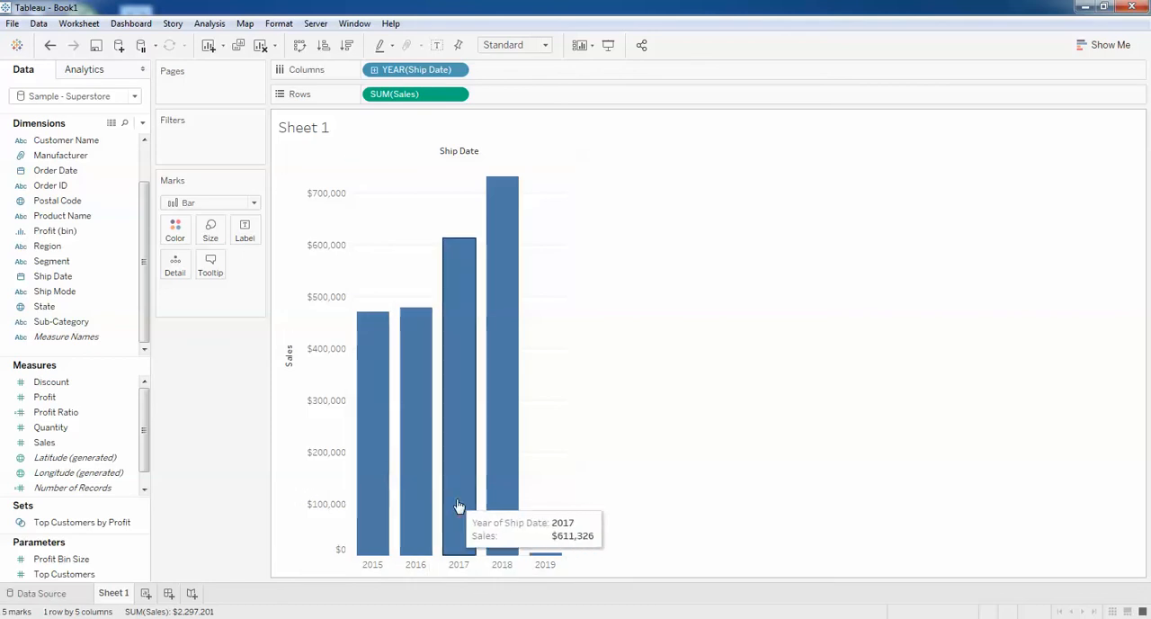
mouse_move(475, 101)
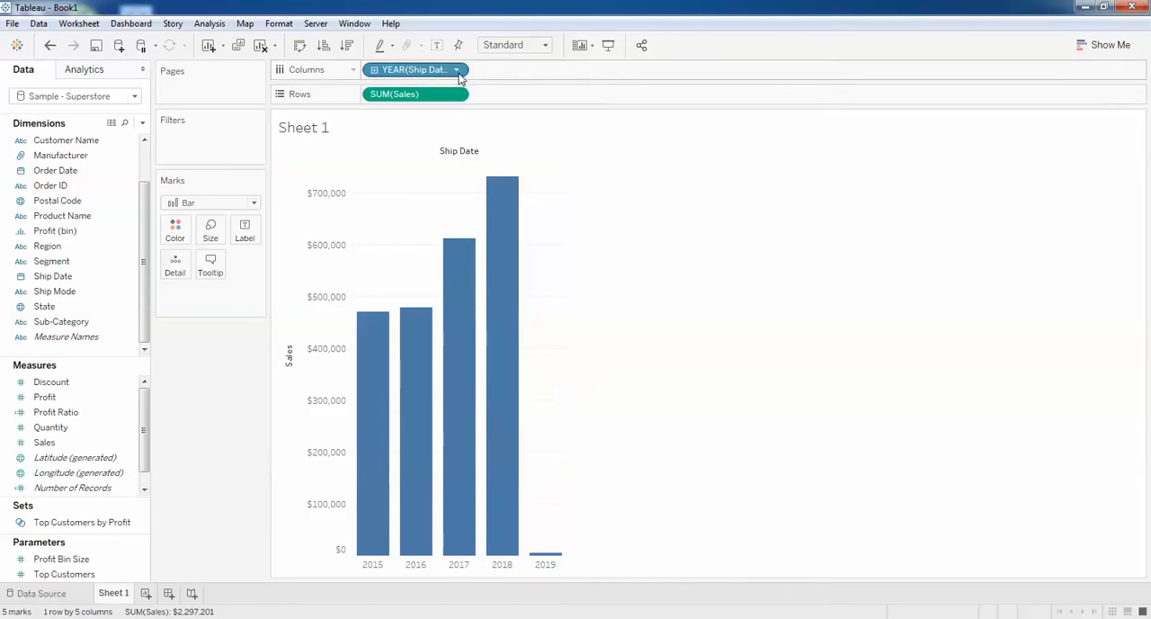
mouse_move(414, 69)
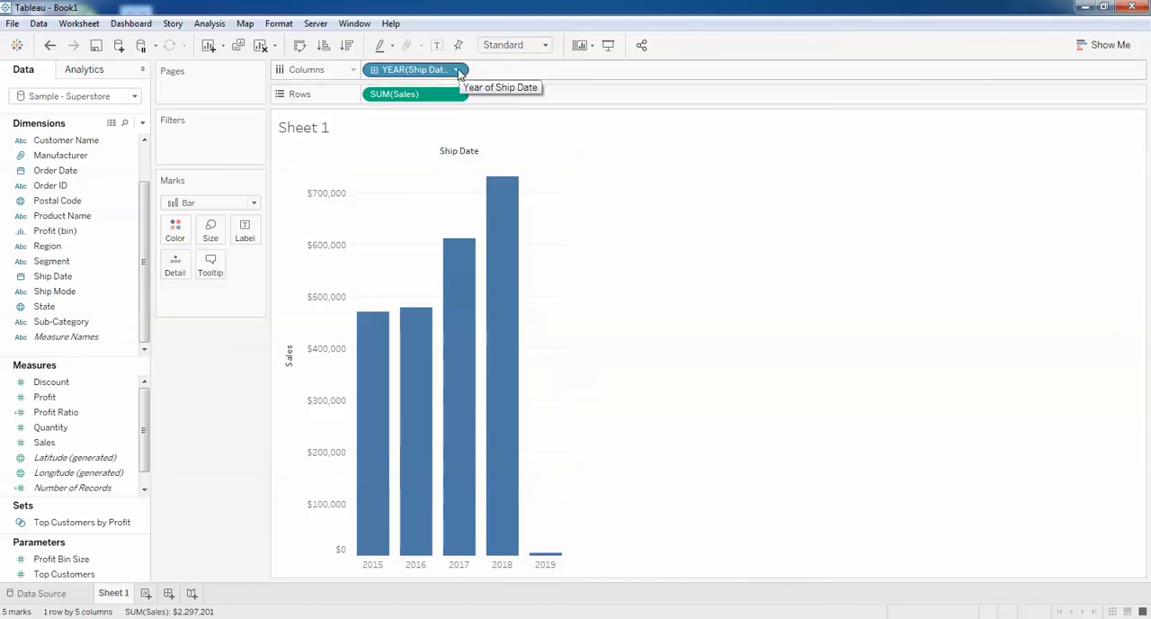
- Change the Ship Date pill's custom date detail to Month / Year
left_click(456, 69)
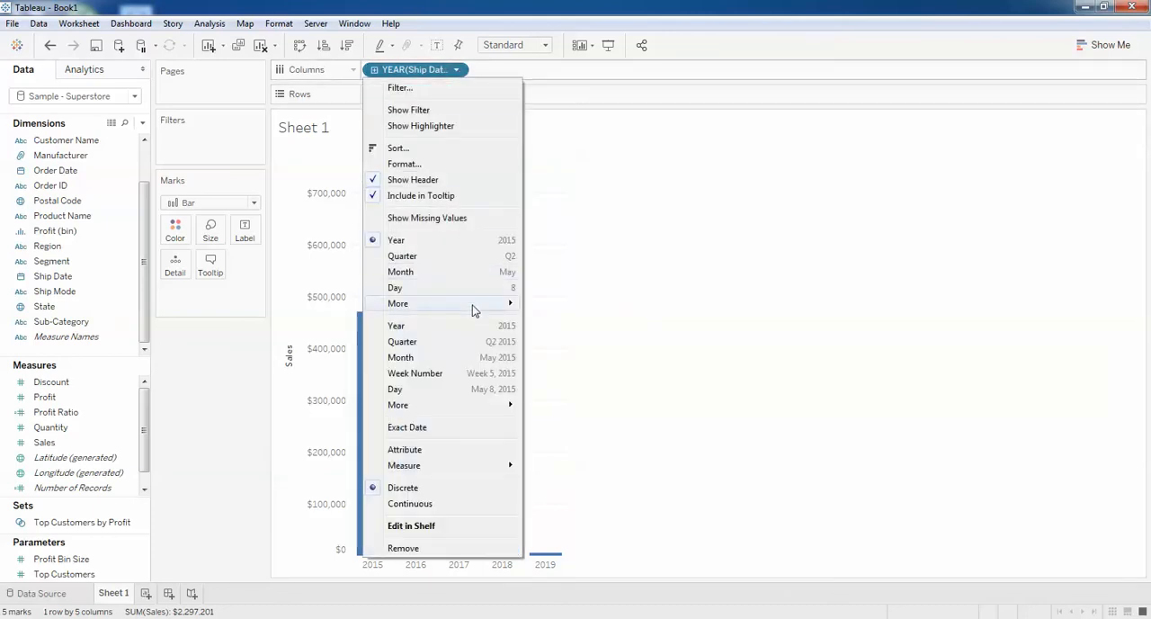
mouse_move(397, 303)
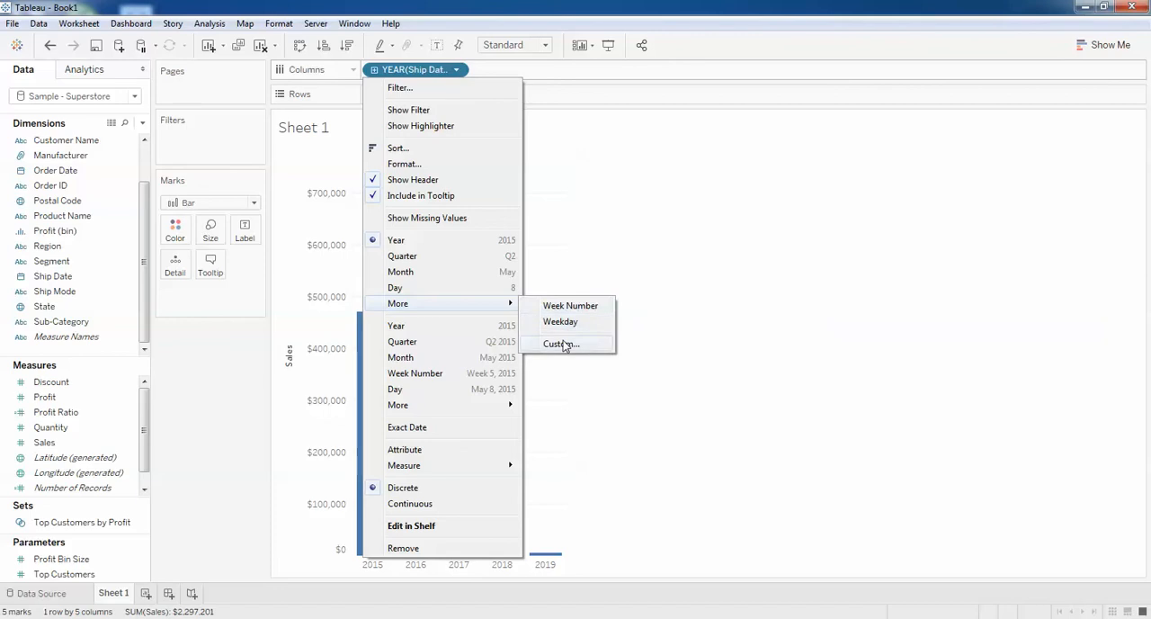
left_click(561, 344)
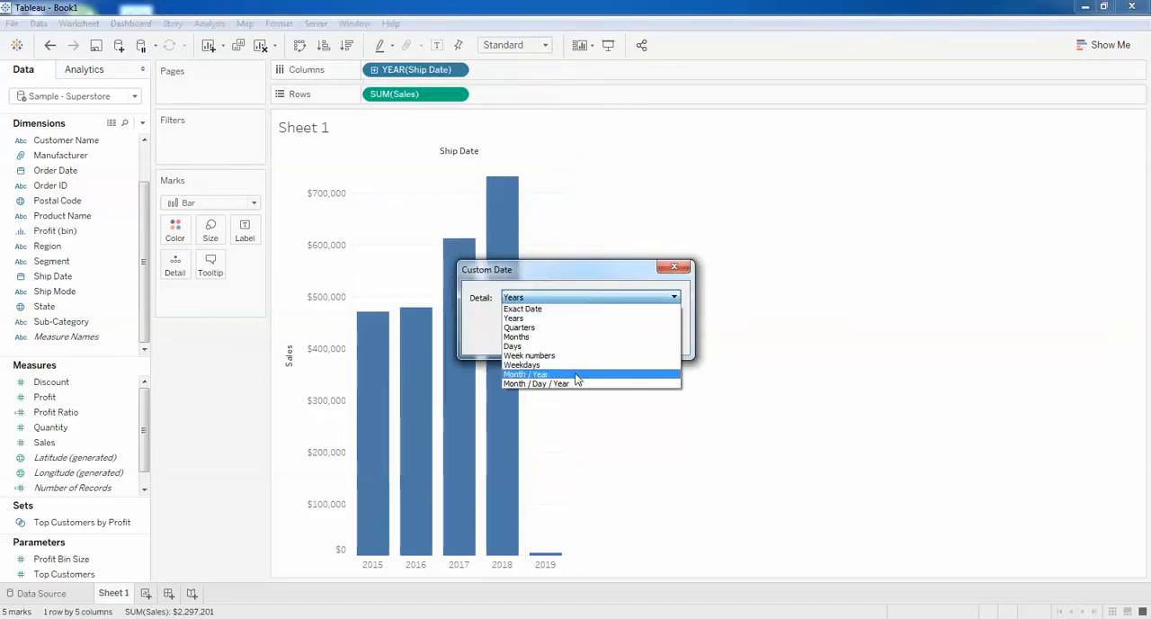
left_click(526, 374)
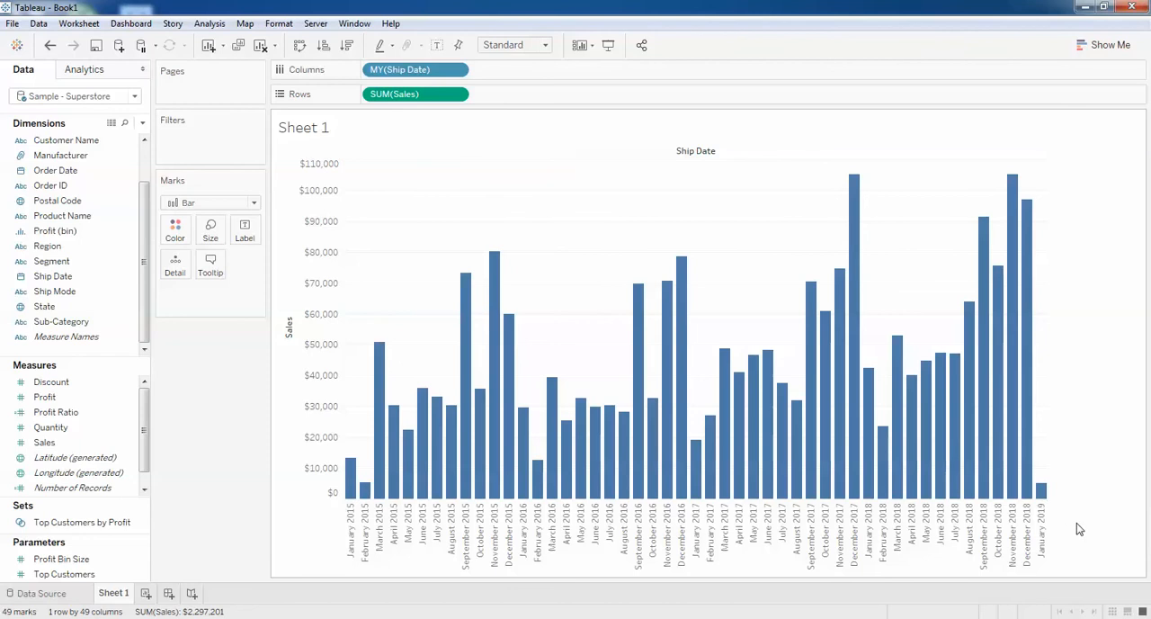
mouse_move(382, 490)
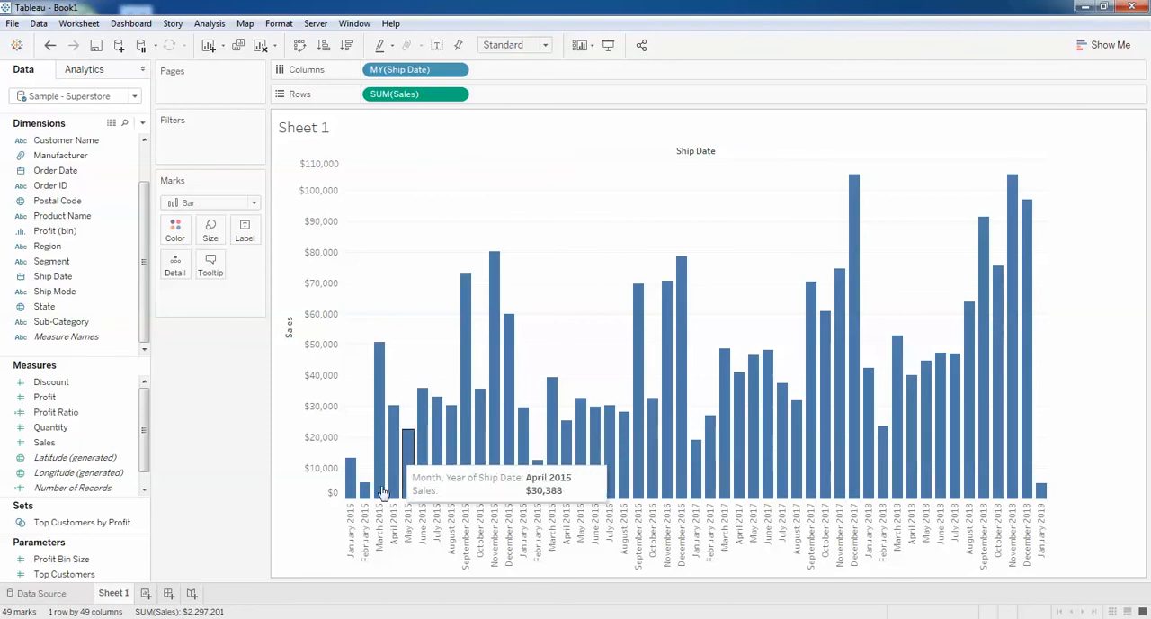
mouse_move(308, 517)
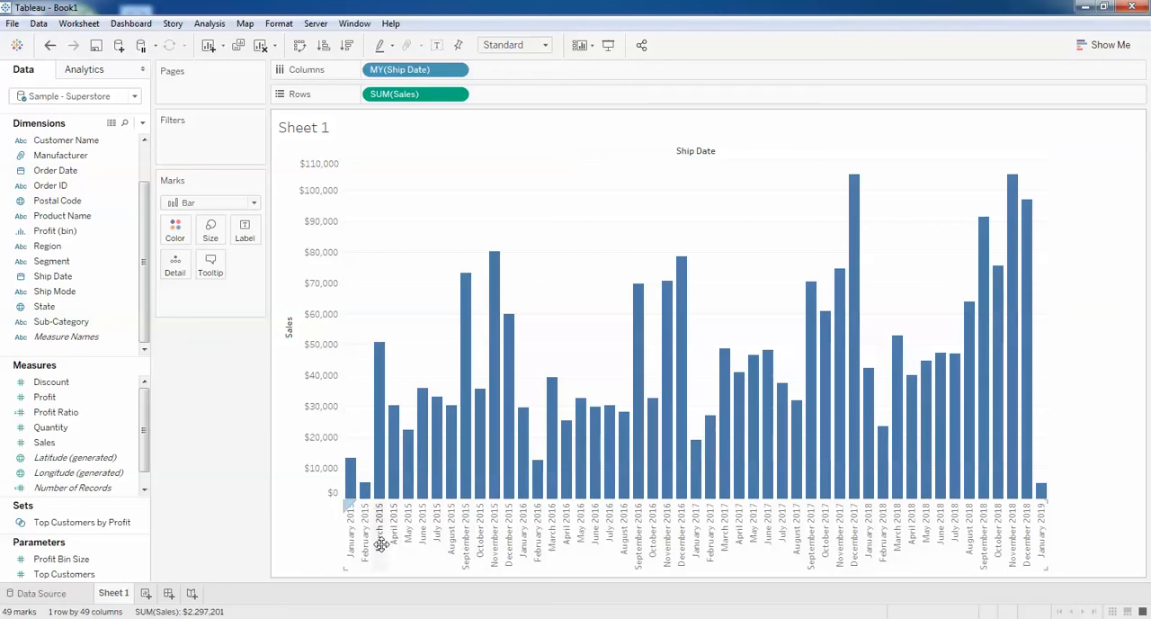
mouse_move(241, 453)
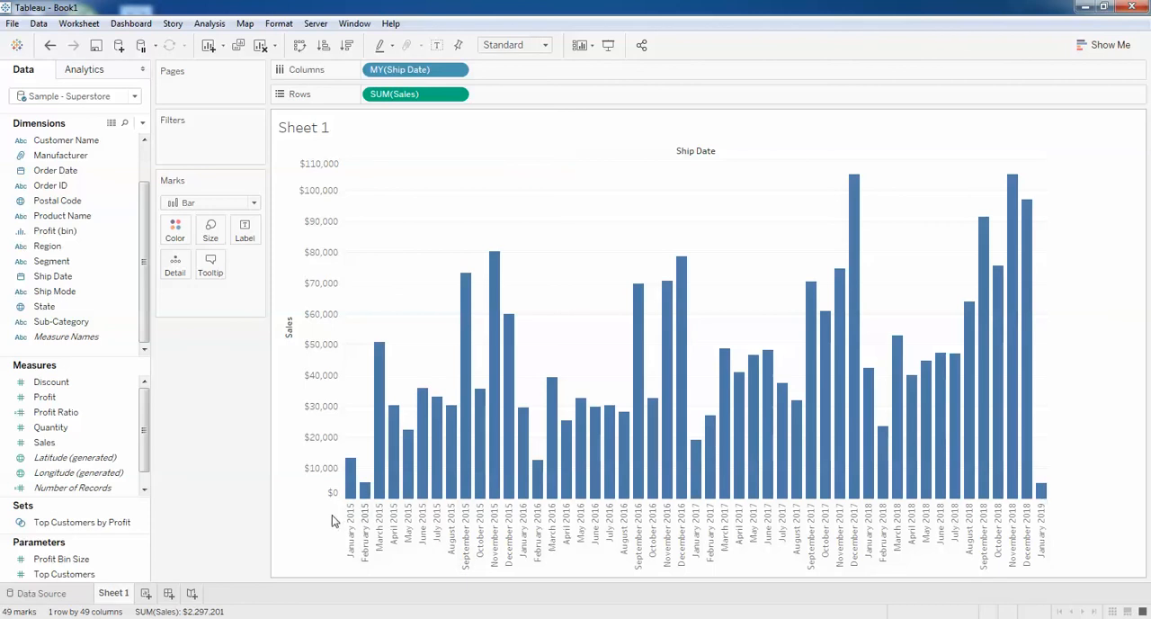
mouse_move(350, 468)
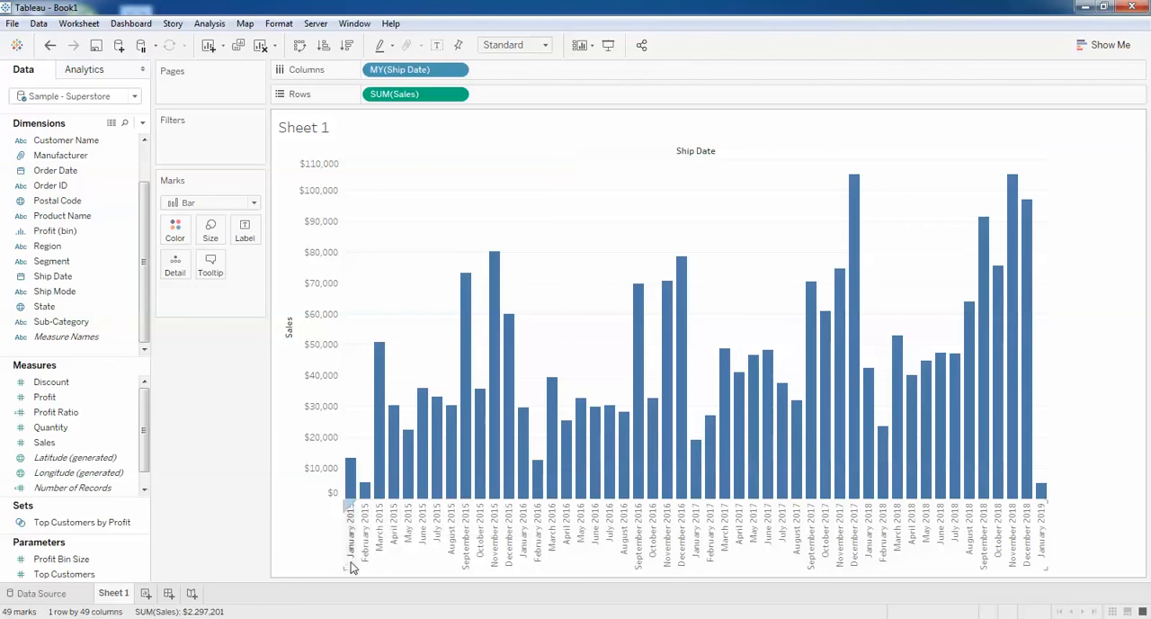
mouse_move(351, 477)
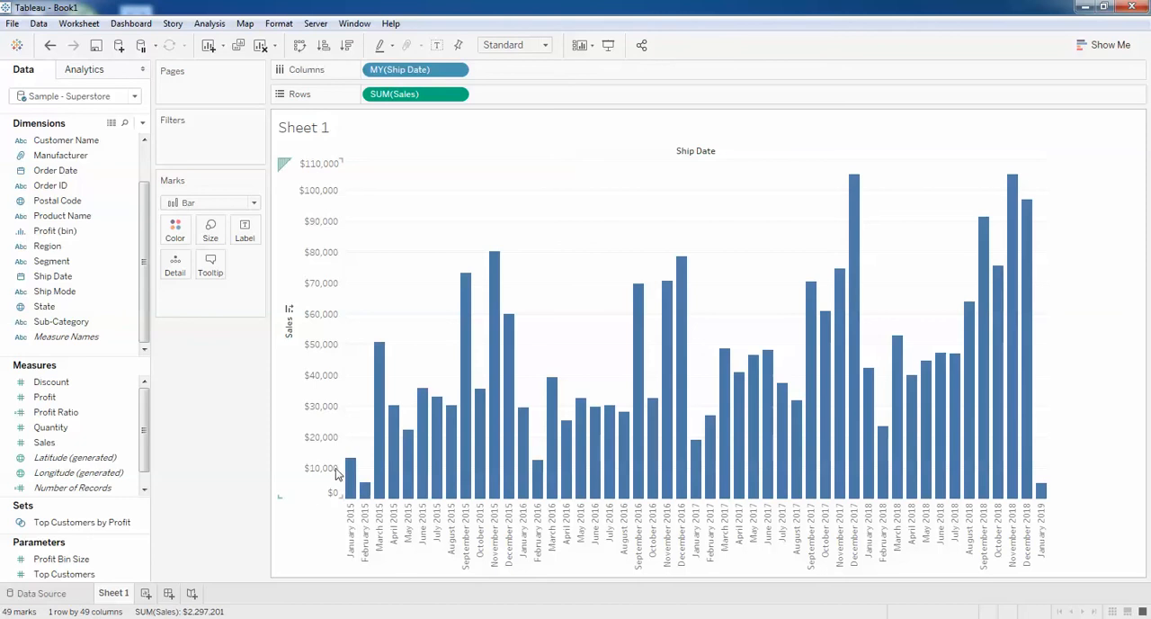
mouse_move(862, 190)
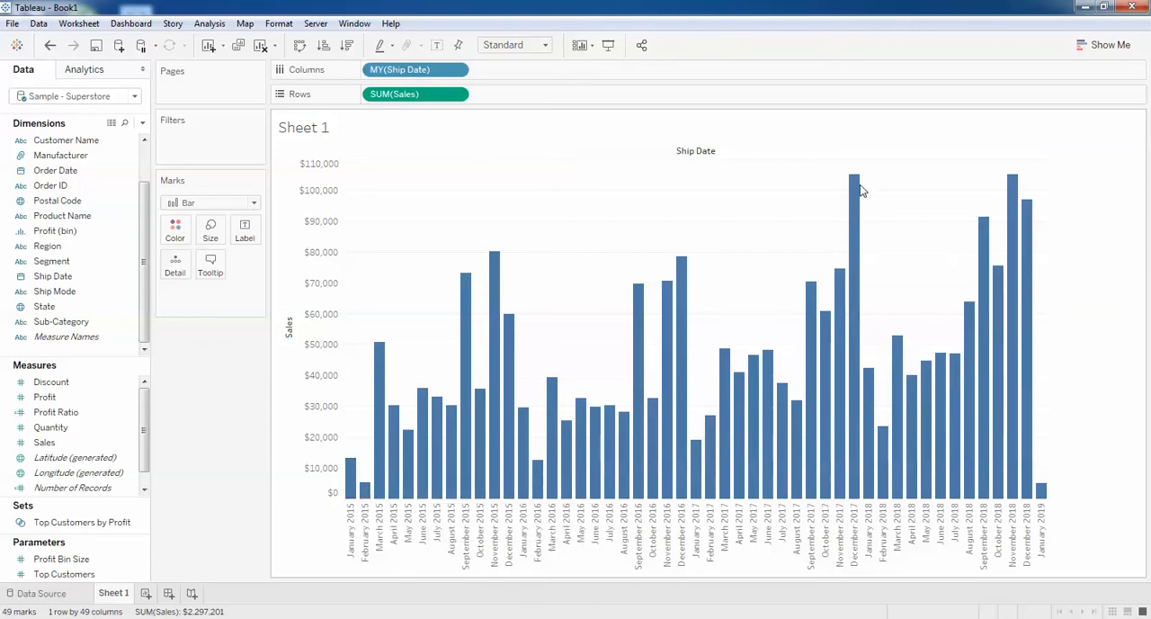
mouse_move(853, 184)
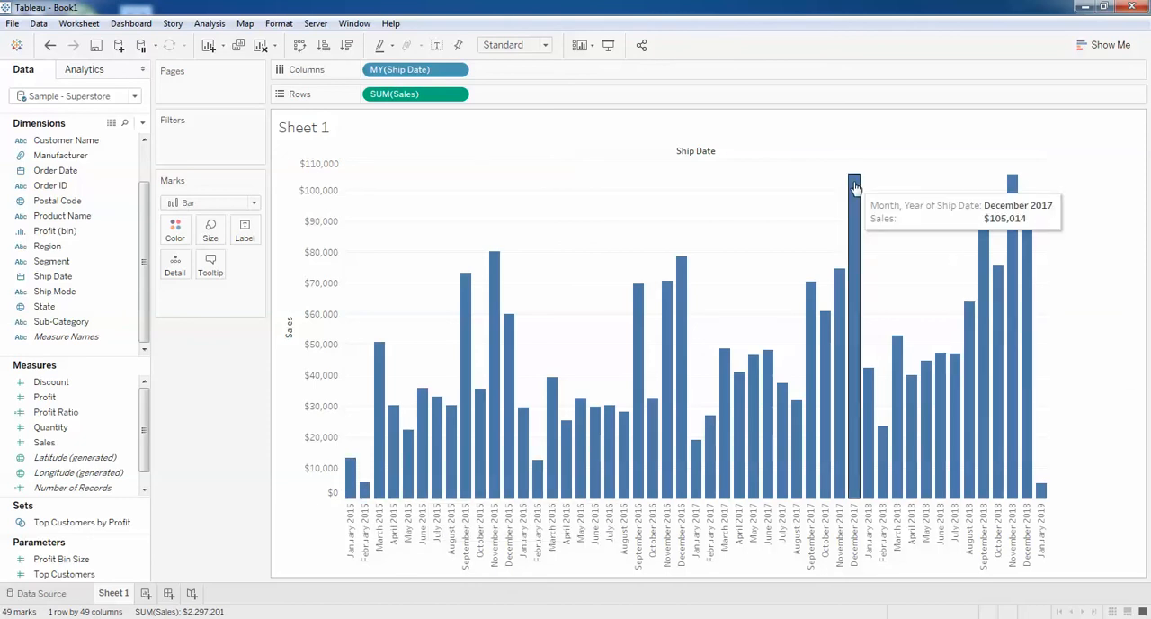
mouse_move(853, 200)
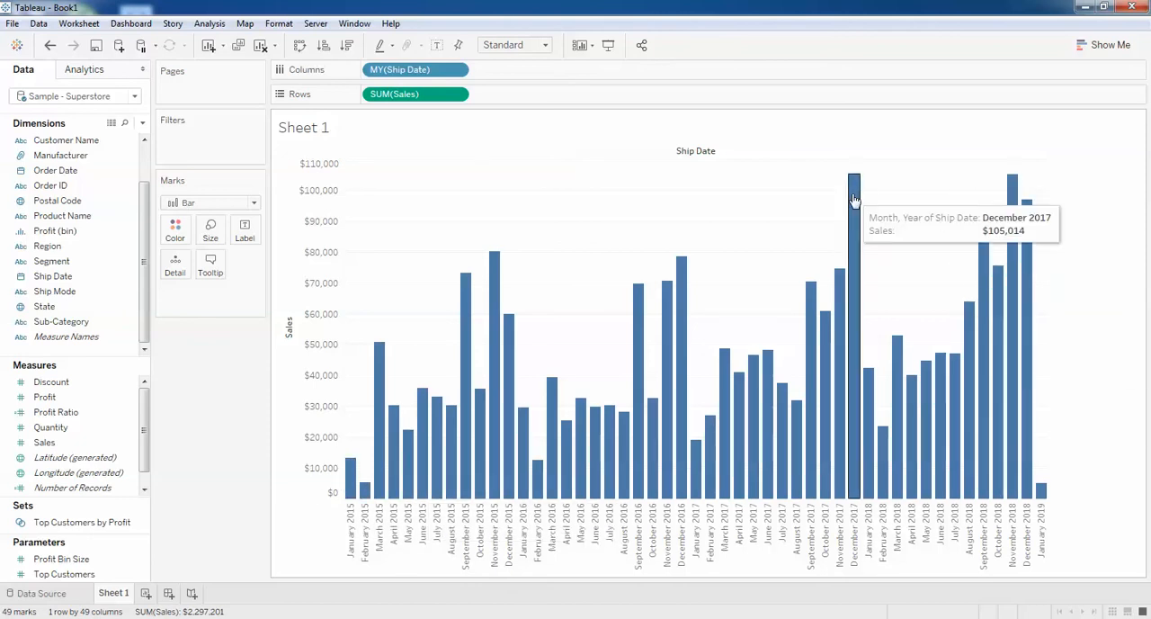
mouse_move(953, 200)
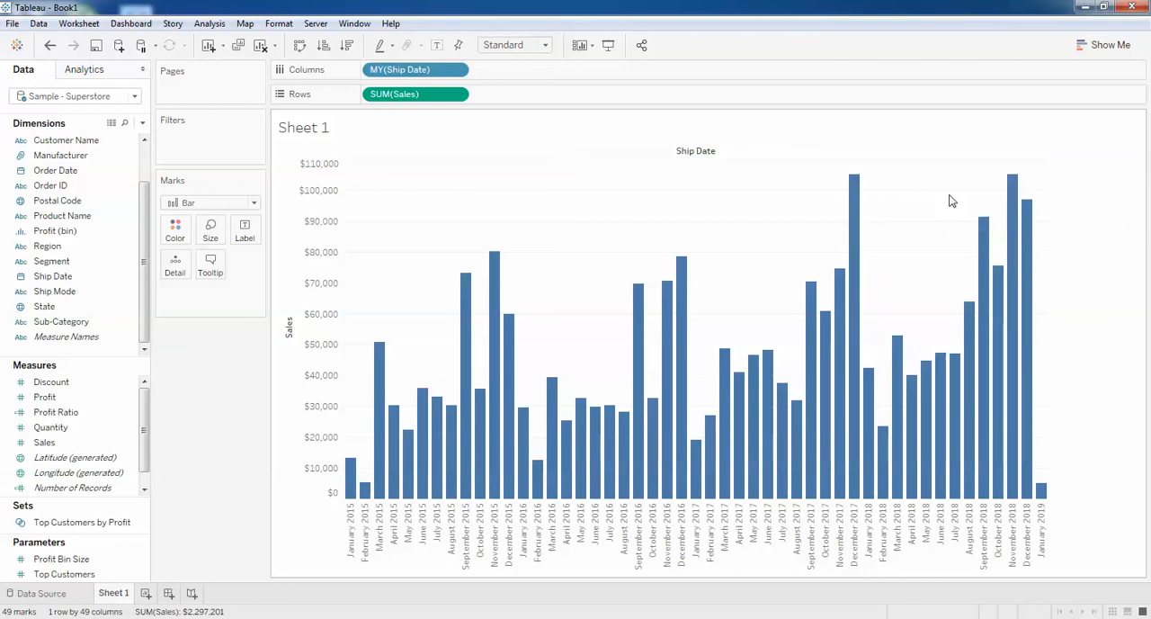
mouse_move(853, 207)
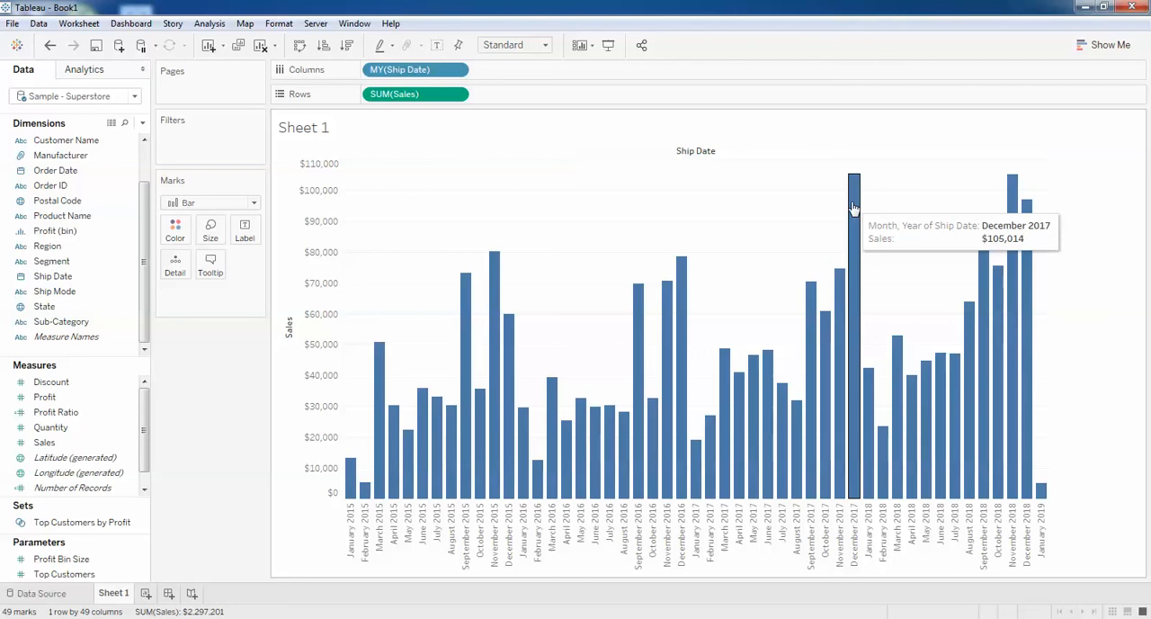
mouse_move(854, 196)
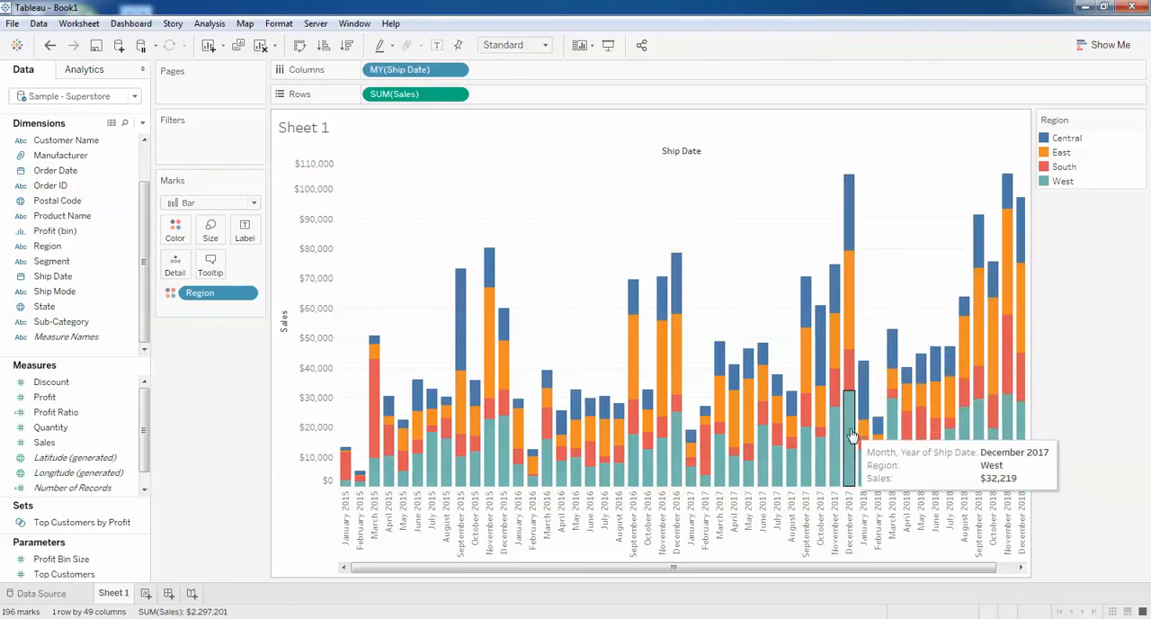
mouse_move(848, 377)
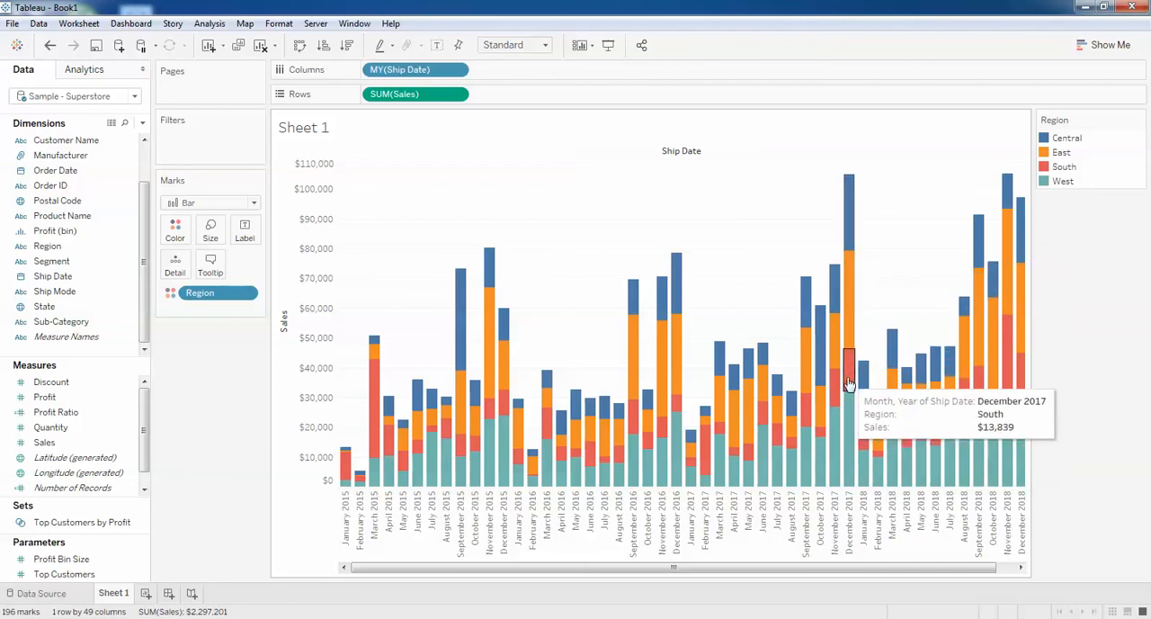
mouse_move(851, 427)
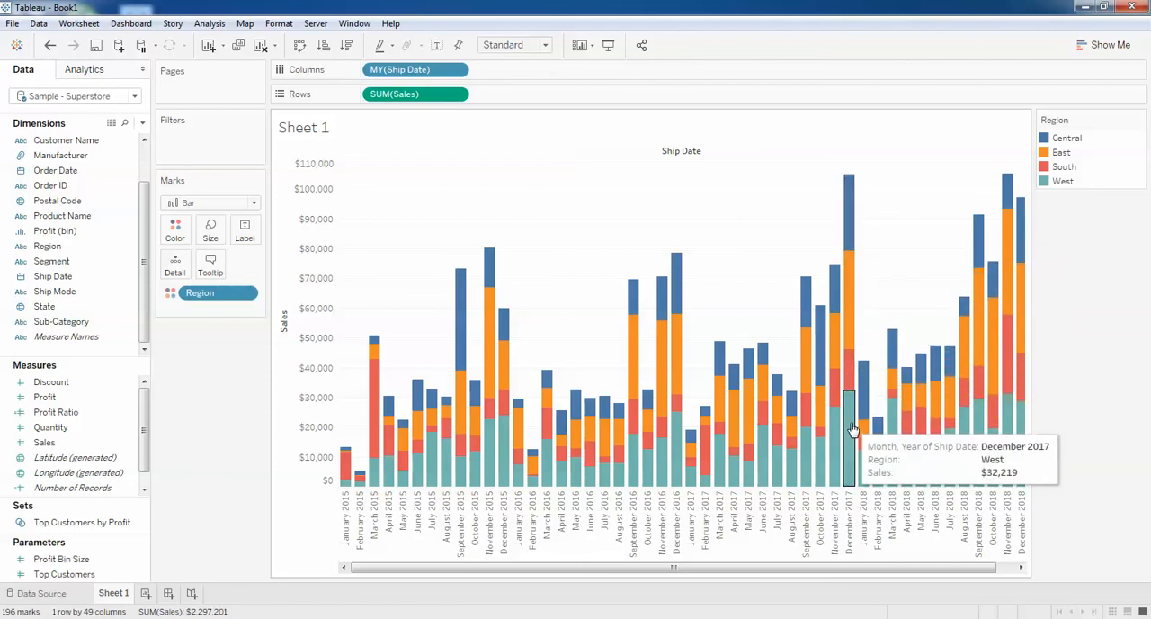
mouse_move(850, 378)
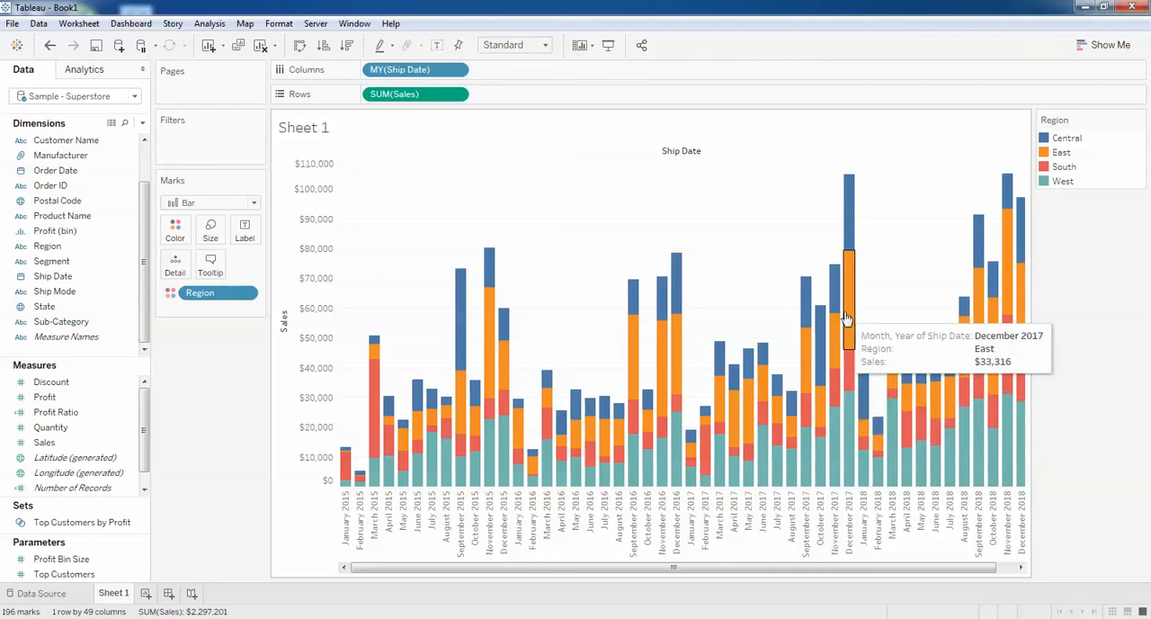
mouse_move(848, 243)
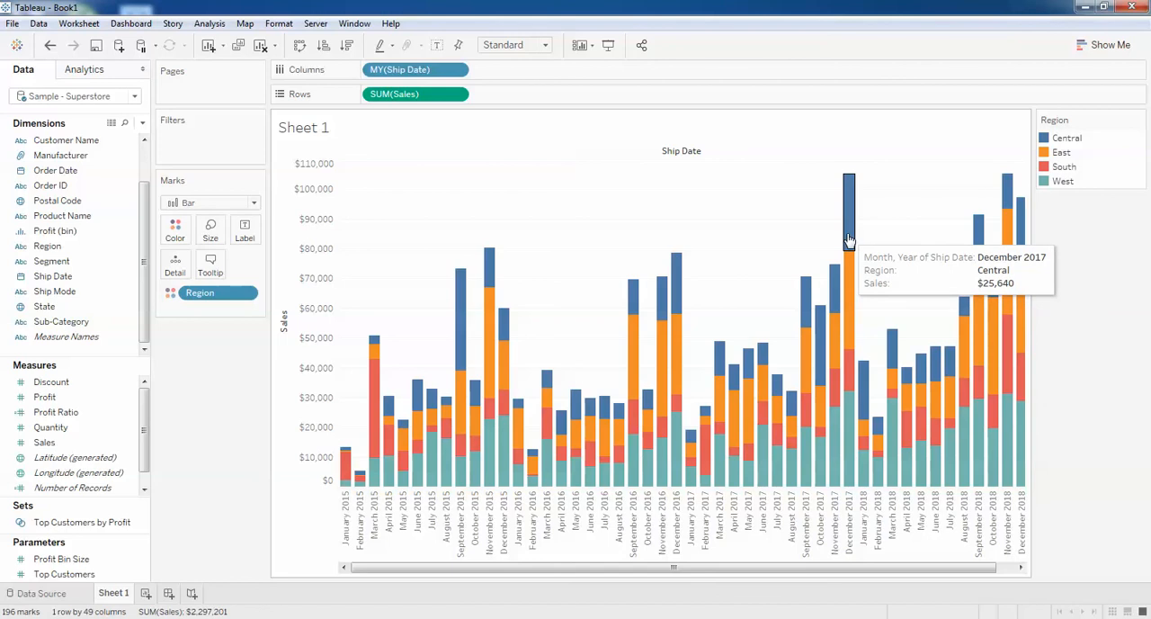
mouse_move(412, 291)
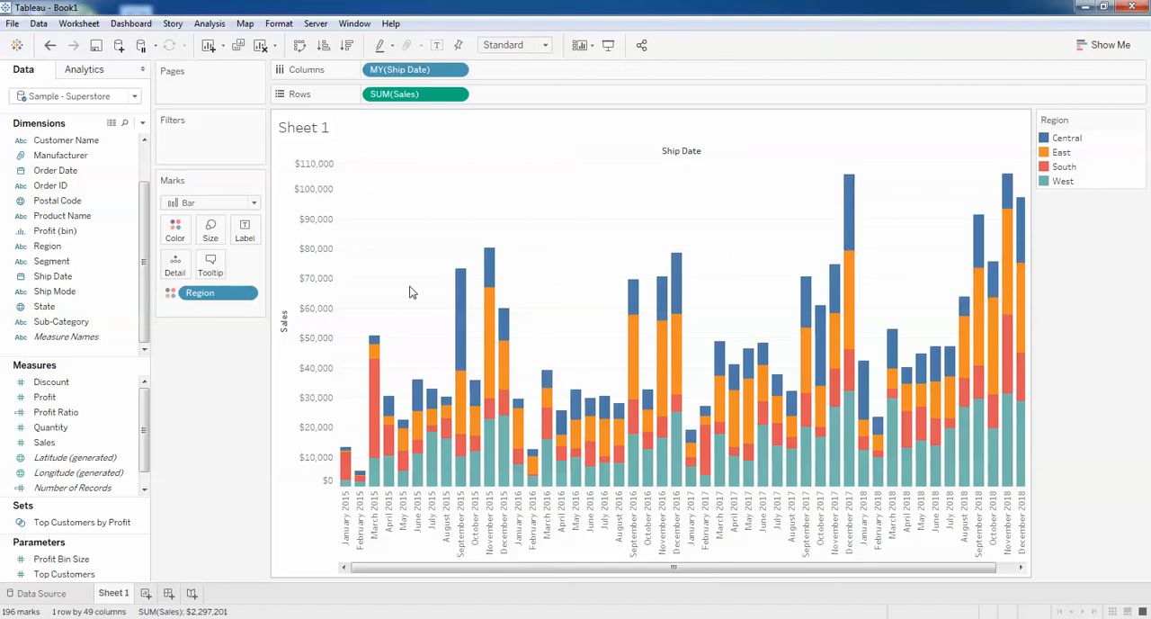
mouse_move(551, 498)
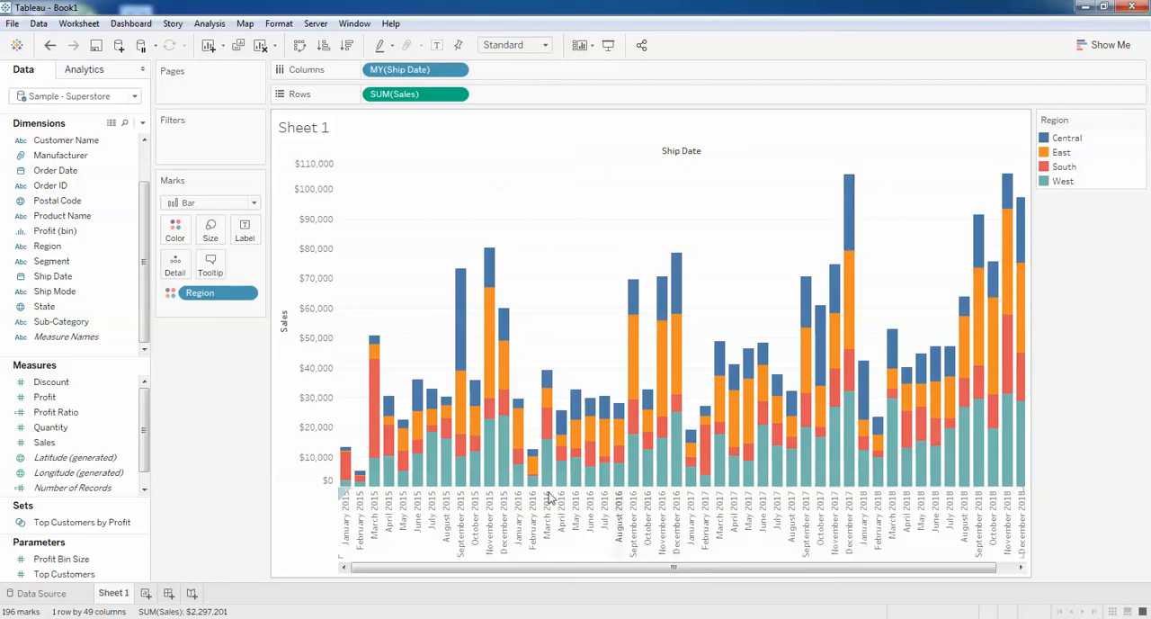
mouse_move(638, 255)
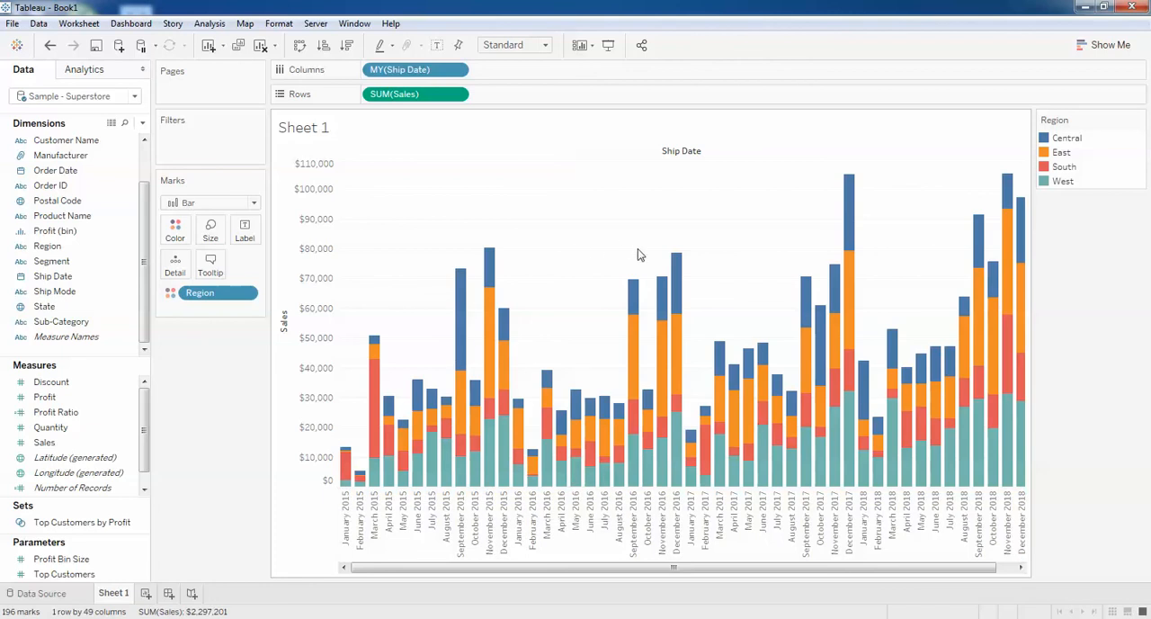
mouse_move(563, 394)
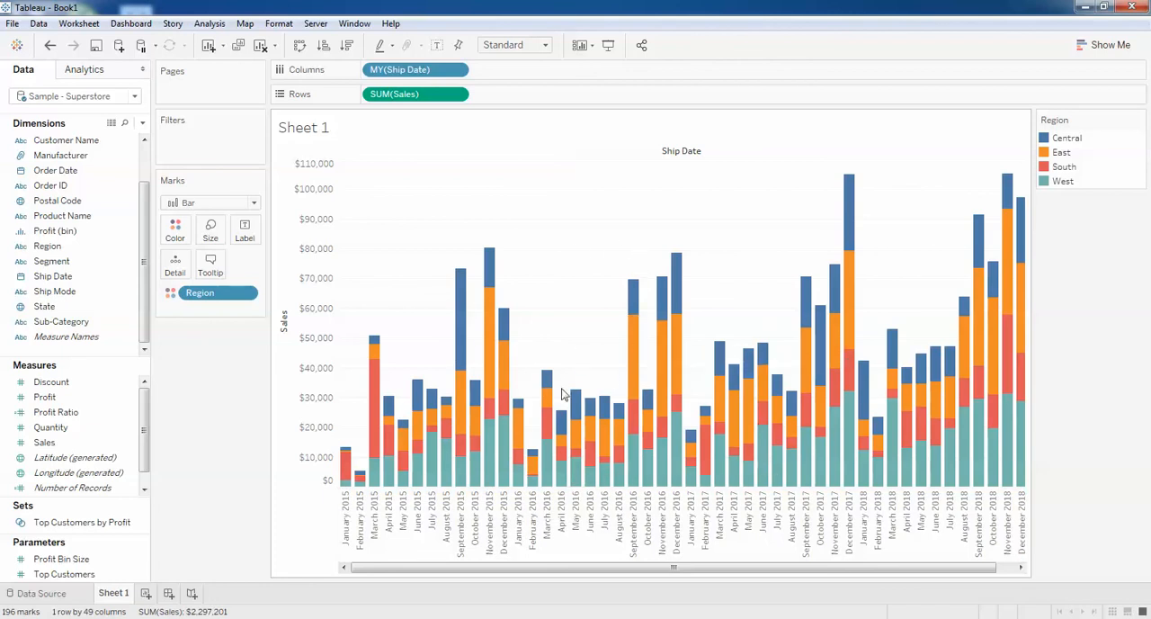
mouse_move(530, 403)
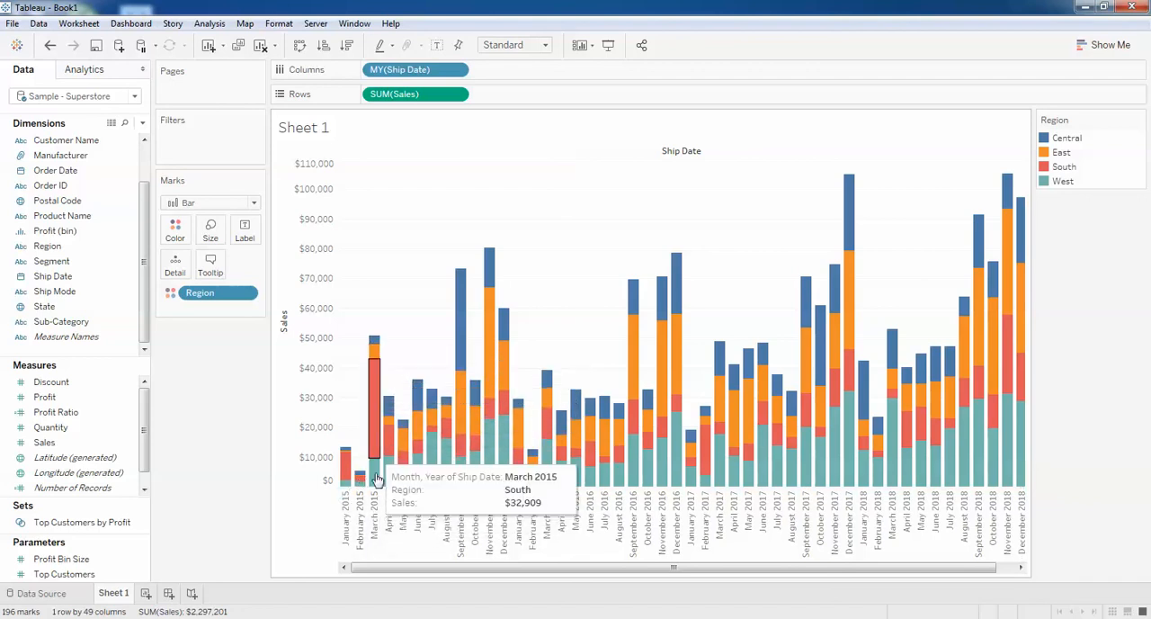
mouse_move(389, 441)
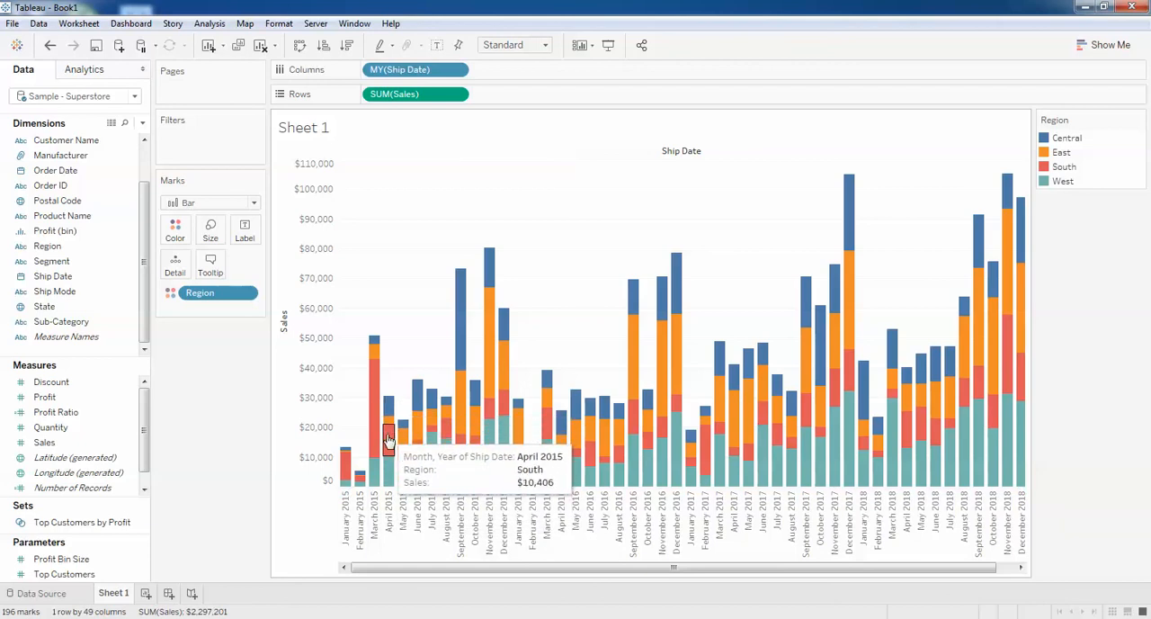
mouse_move(670, 286)
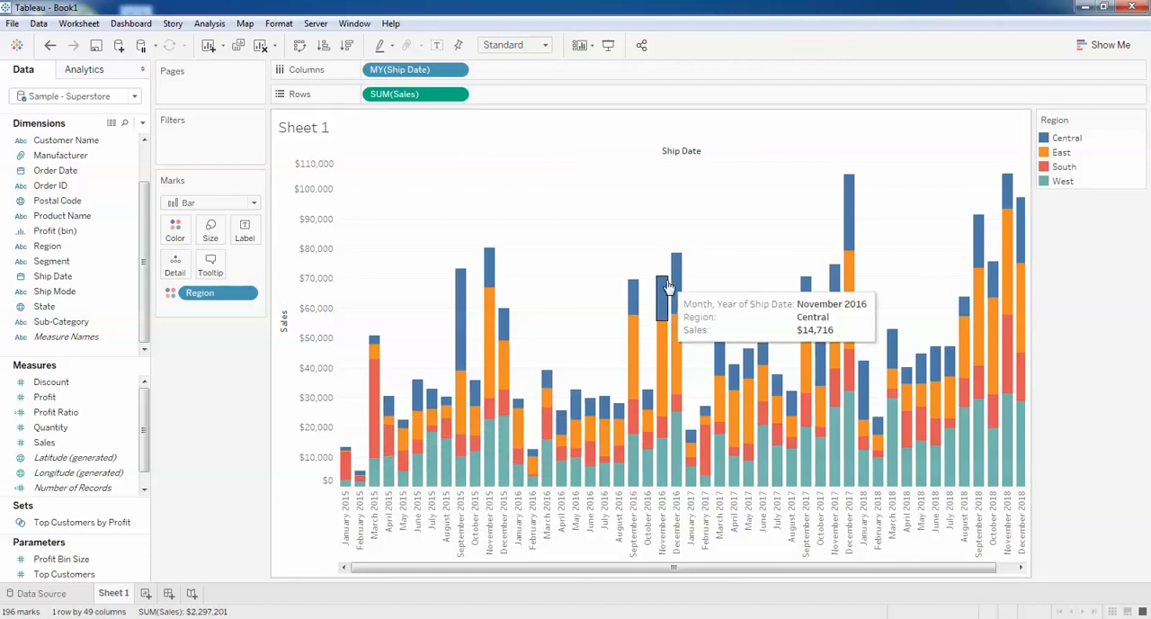
mouse_move(652, 430)
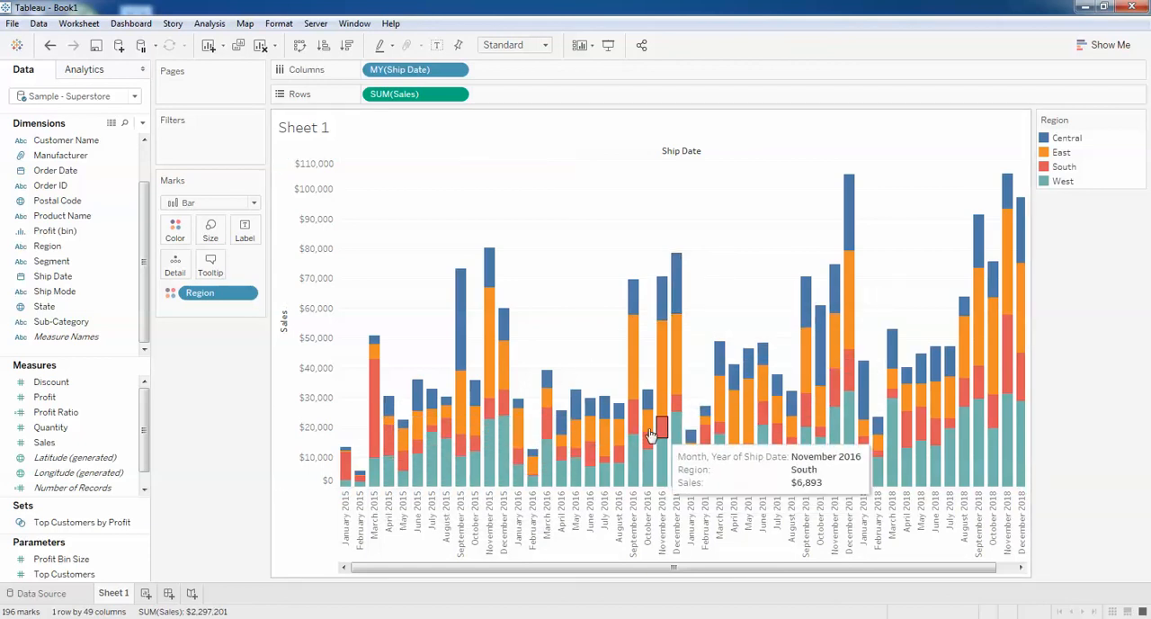
- Add the Region dimension to the Marks Label shelf
left_click(44, 306)
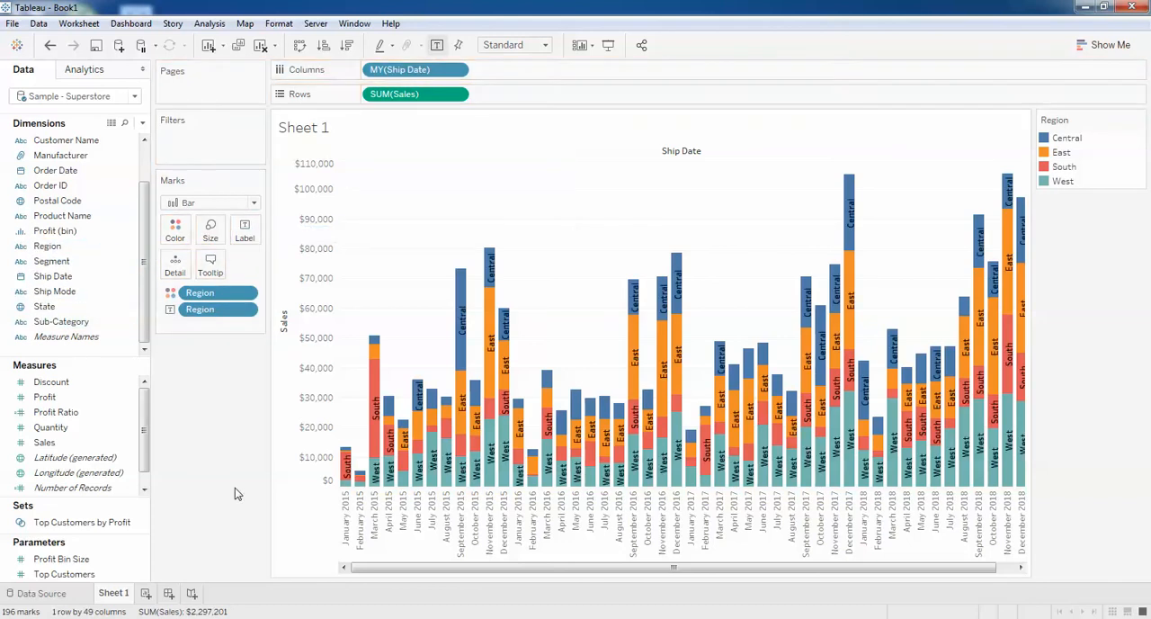
mouse_move(490, 283)
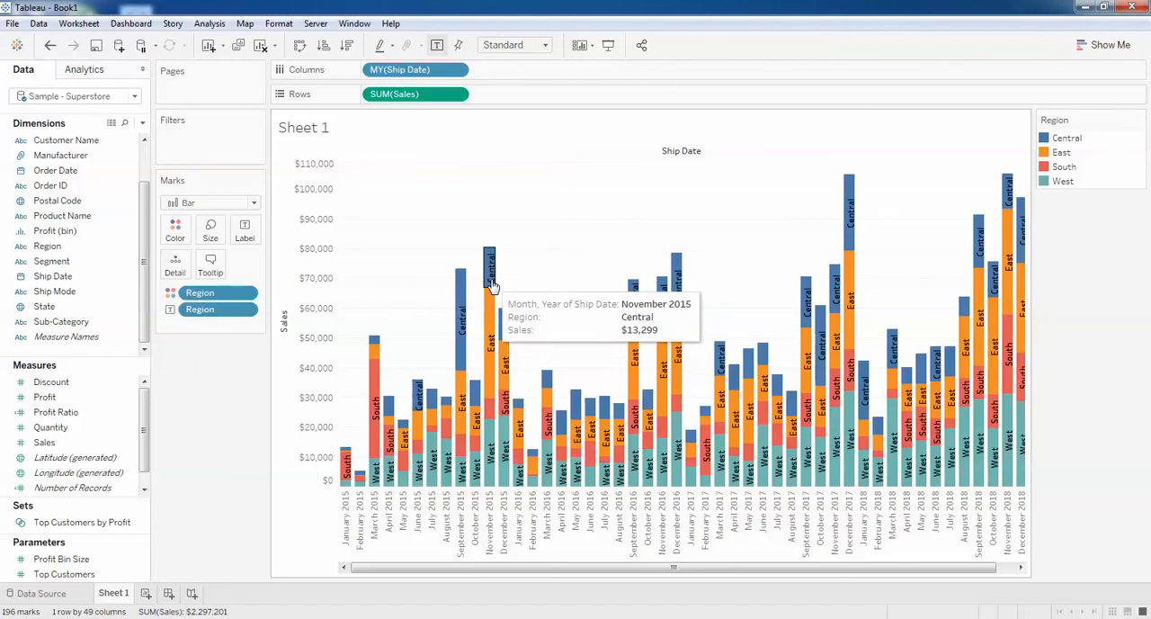
mouse_move(442, 574)
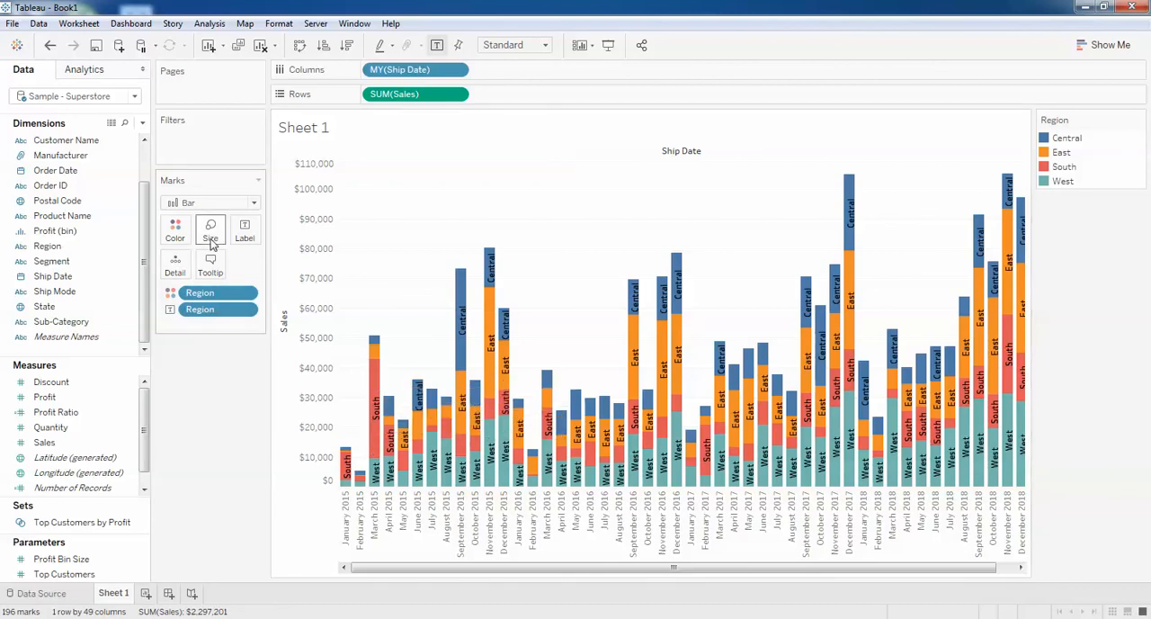
left_click(209, 229)
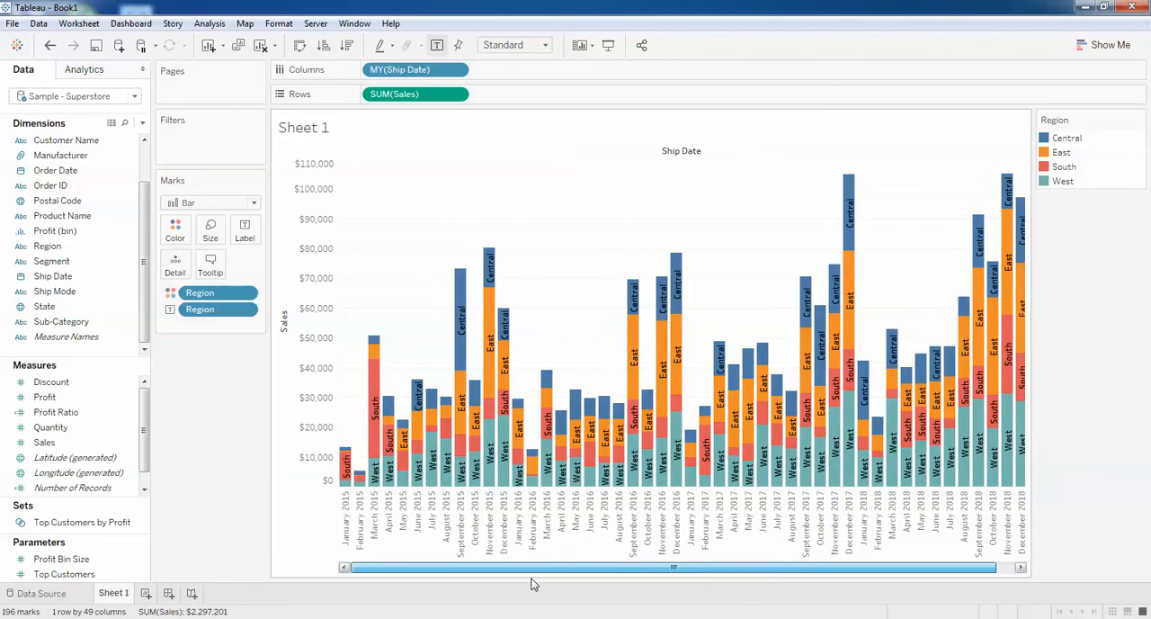
mouse_move(560, 427)
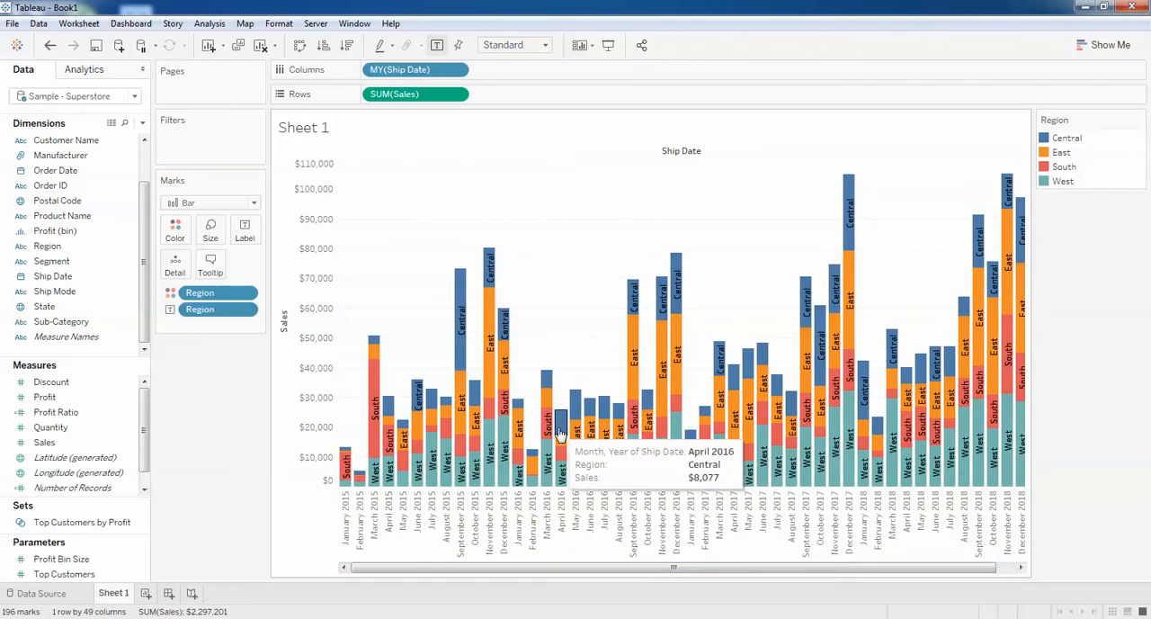
mouse_move(1052, 360)
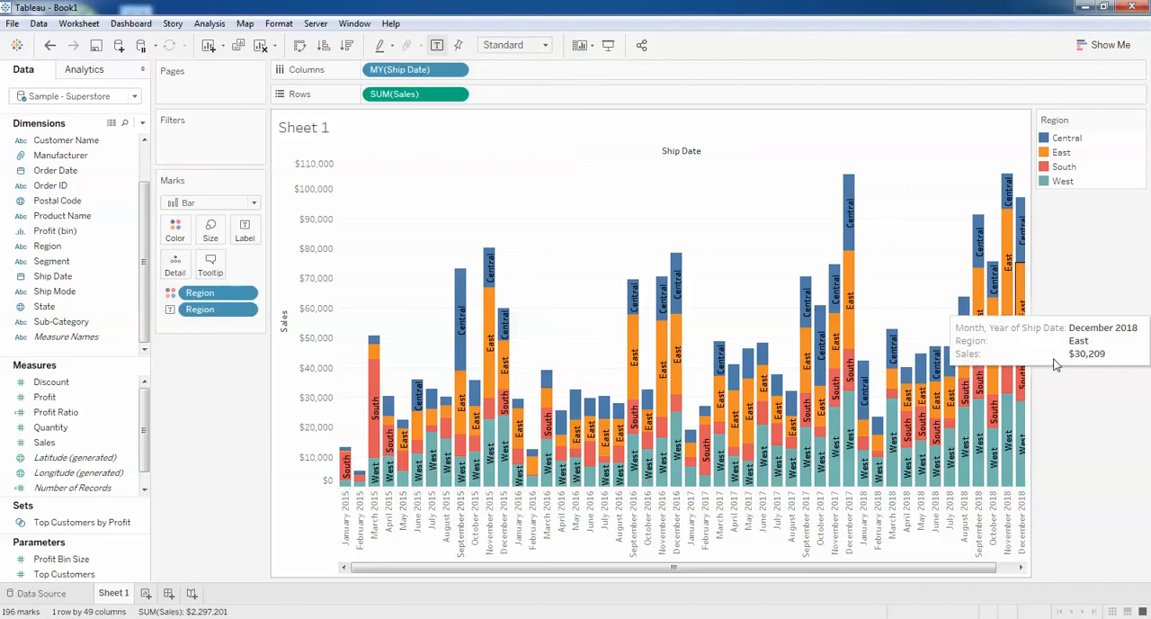
mouse_move(531, 468)
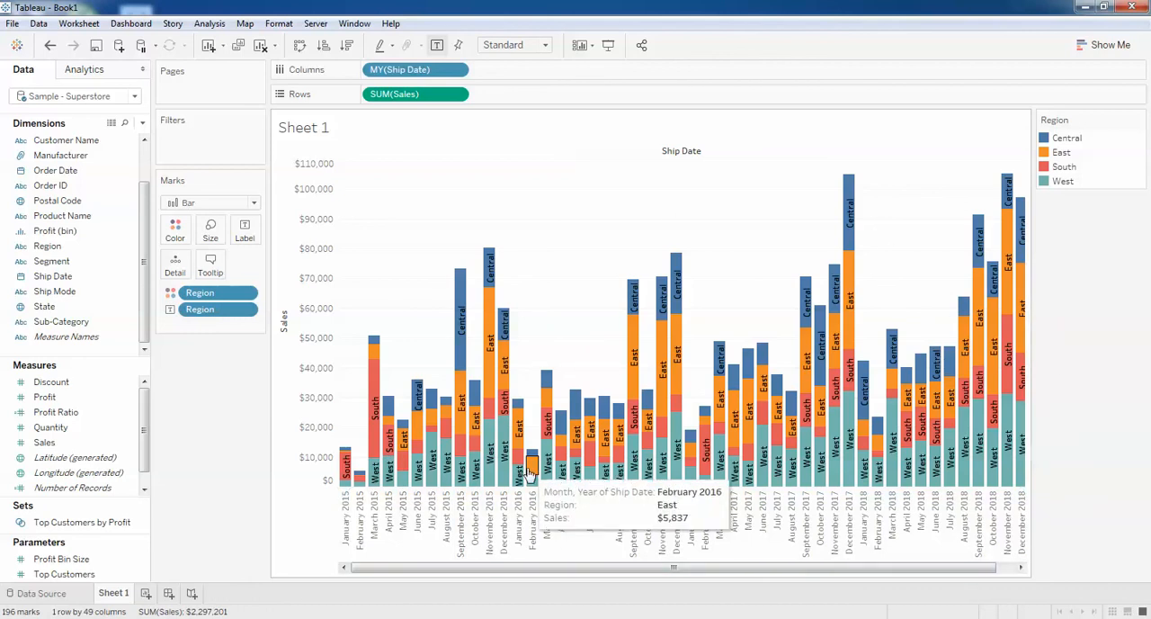
mouse_move(1031, 213)
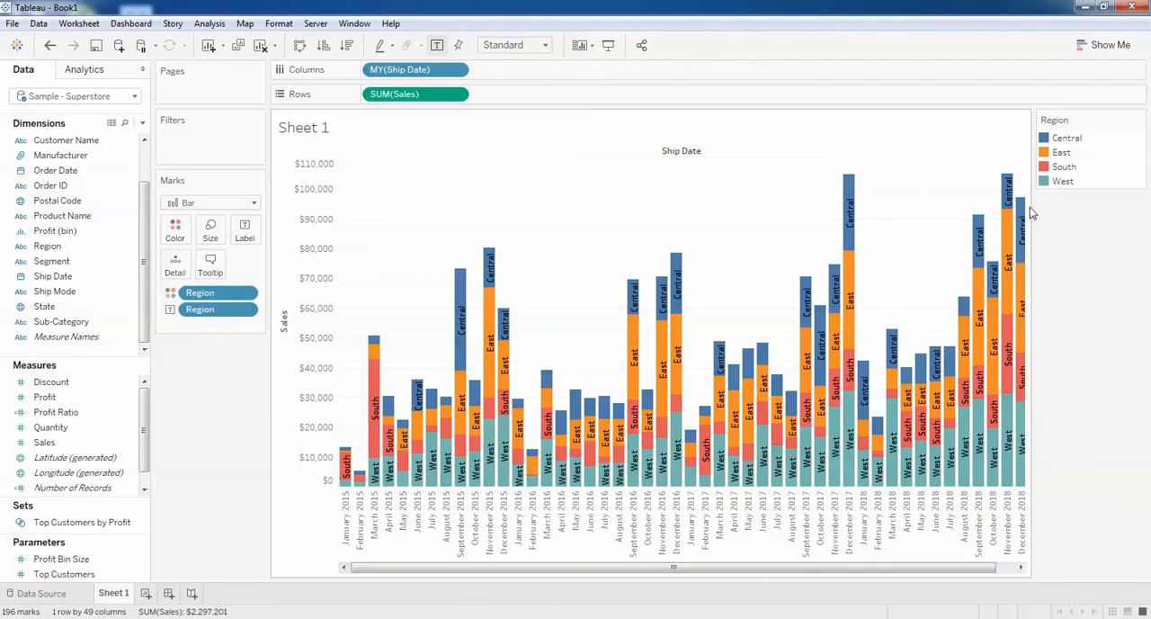